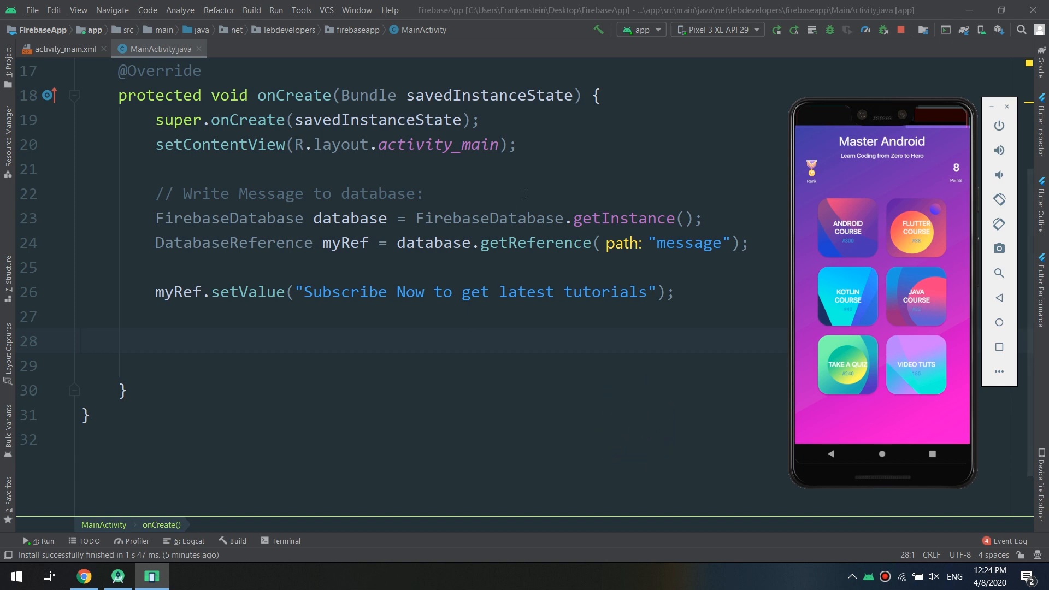
{"action": "mouse_move", "coordinate": [867, 143]}
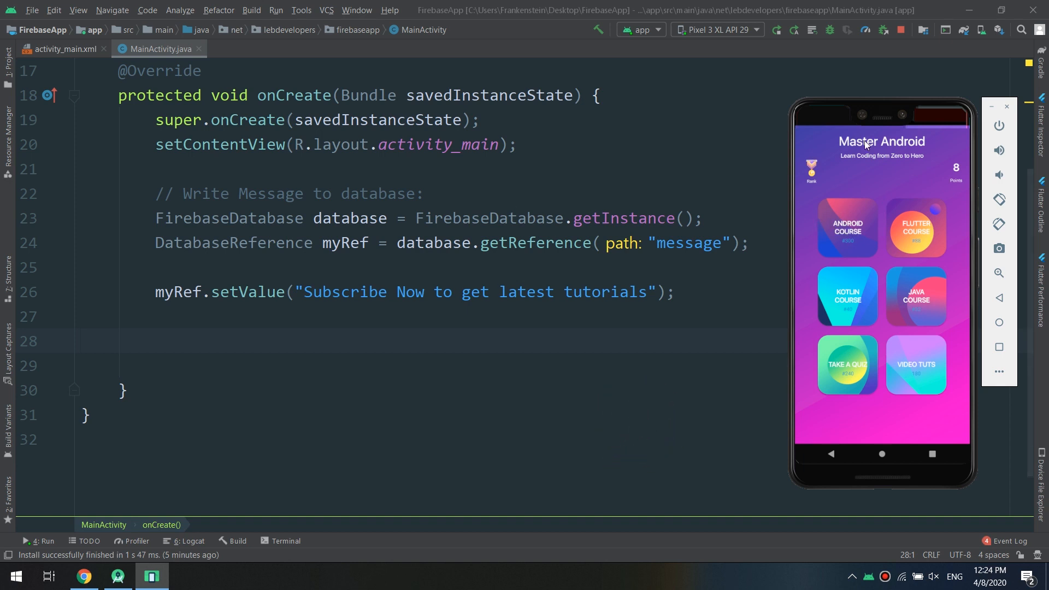
{"action": "mouse_move", "coordinate": [951, 149]}
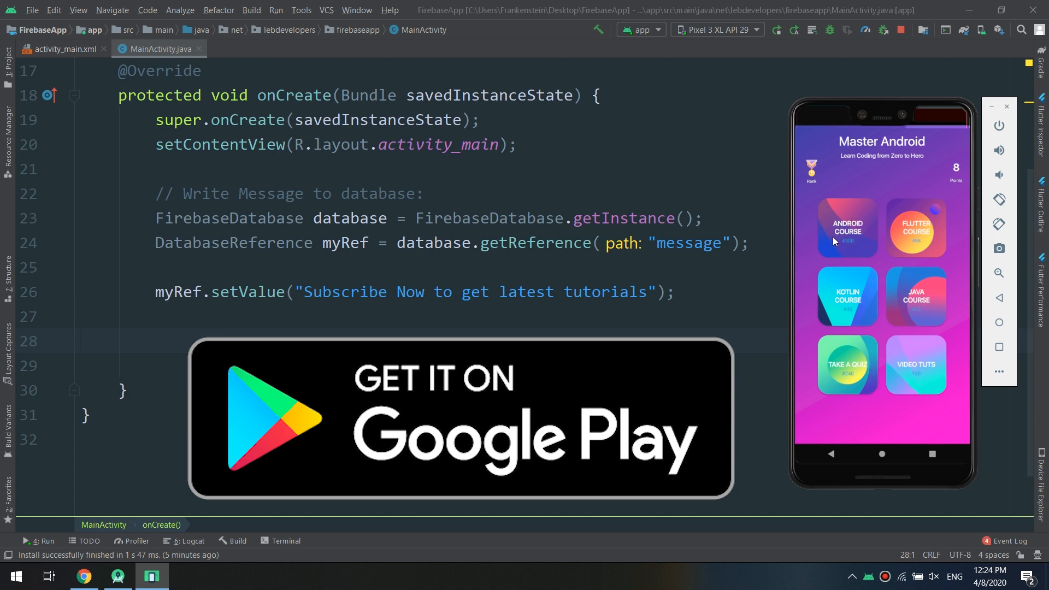
Open the Android course in the running emulator app and scroll through it.
{"action": "left_click", "coordinate": [846, 227]}
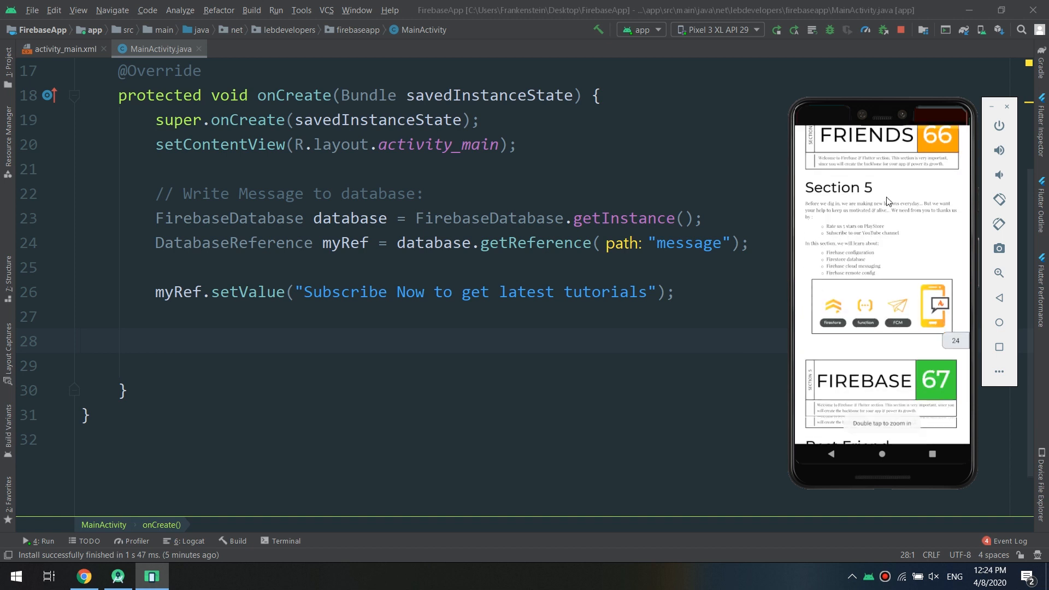
{"action": "scroll", "scroll_direction": "down", "scroll_amount": 3}
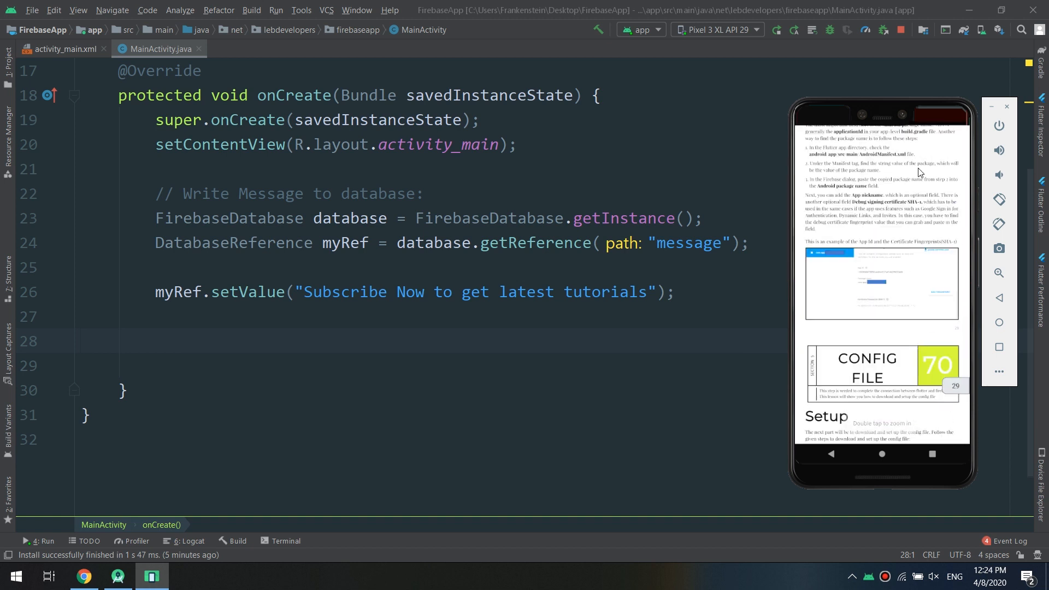
{"action": "scroll", "scroll_direction": "down", "scroll_amount": 3}
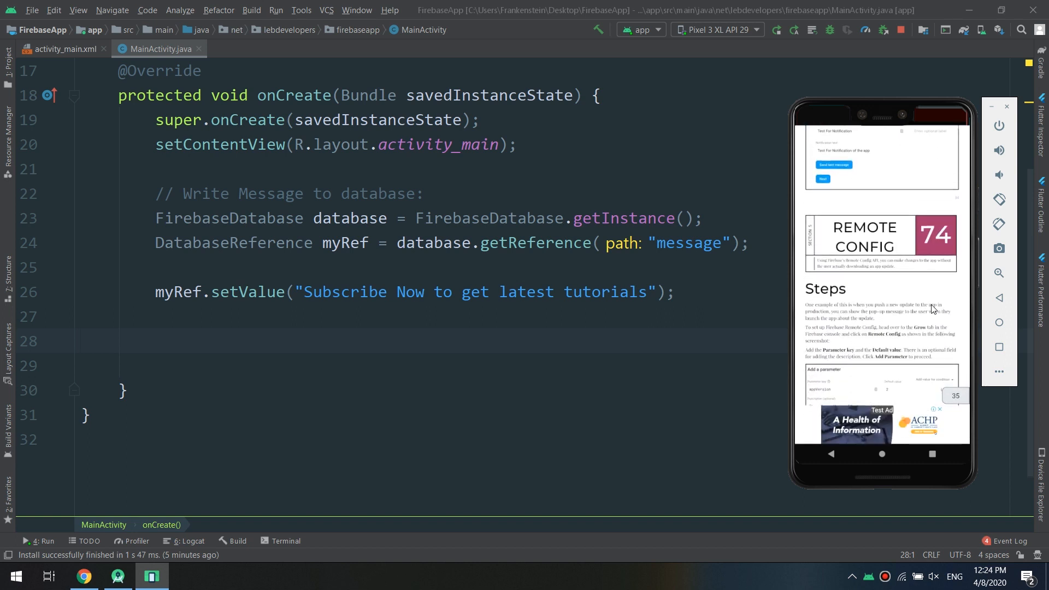
{"action": "scroll", "scroll_direction": "up", "scroll_amount": 3}
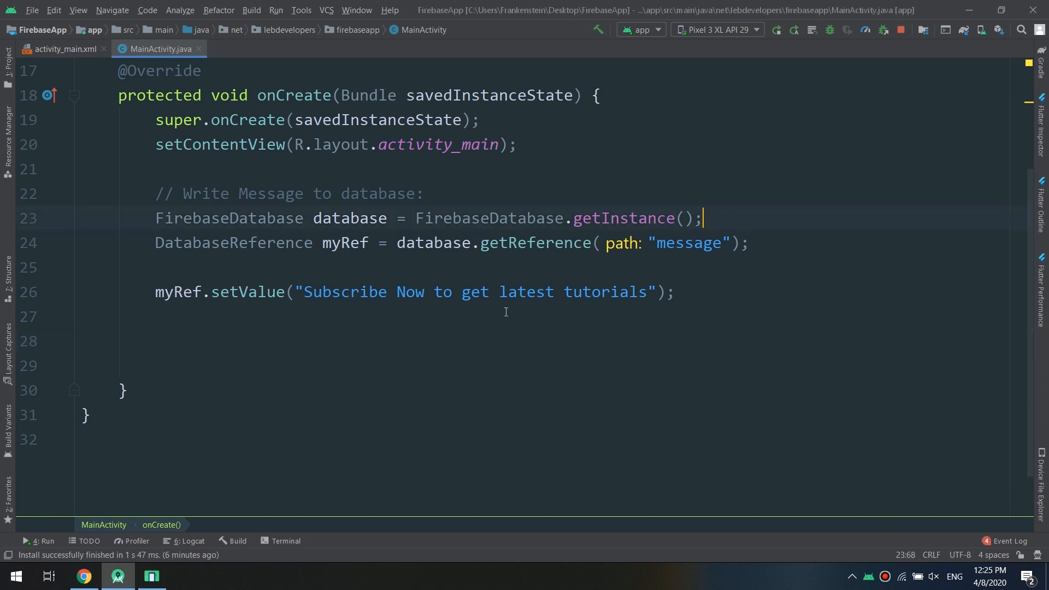
Add a '// Writing data to firebase' comment above the setValue call.
{"action": "scroll", "scroll_direction": "up", "scroll_amount": 3}
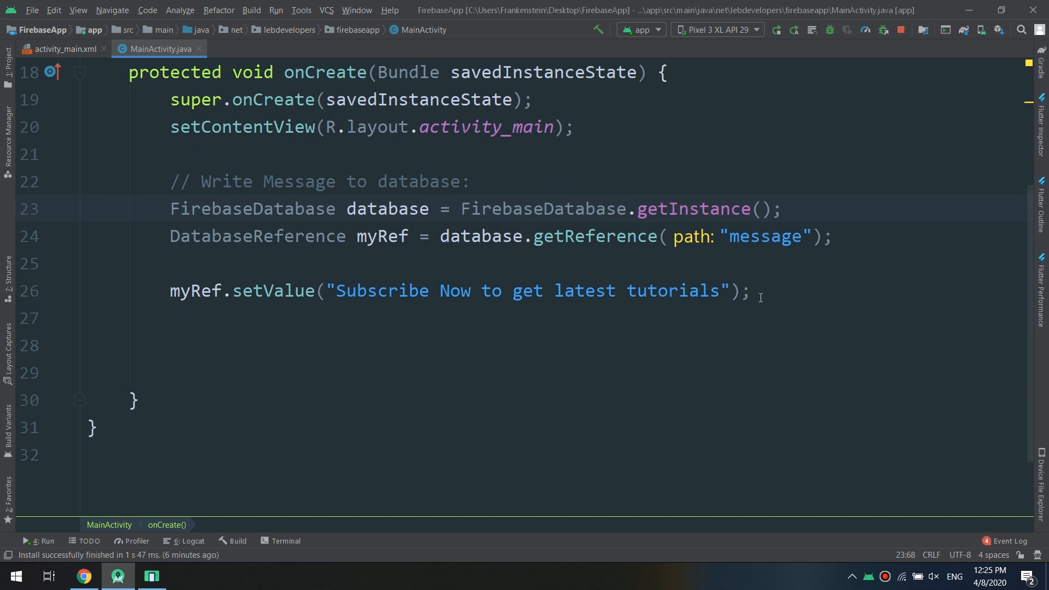
{"action": "key", "text": "enter"}
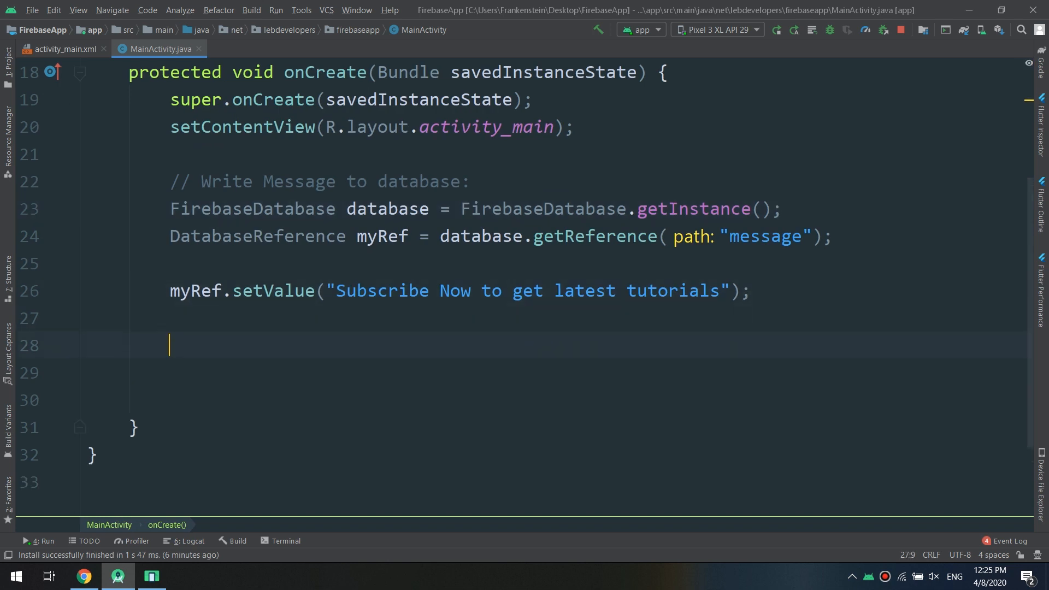
{"action": "key", "text": "enter"}
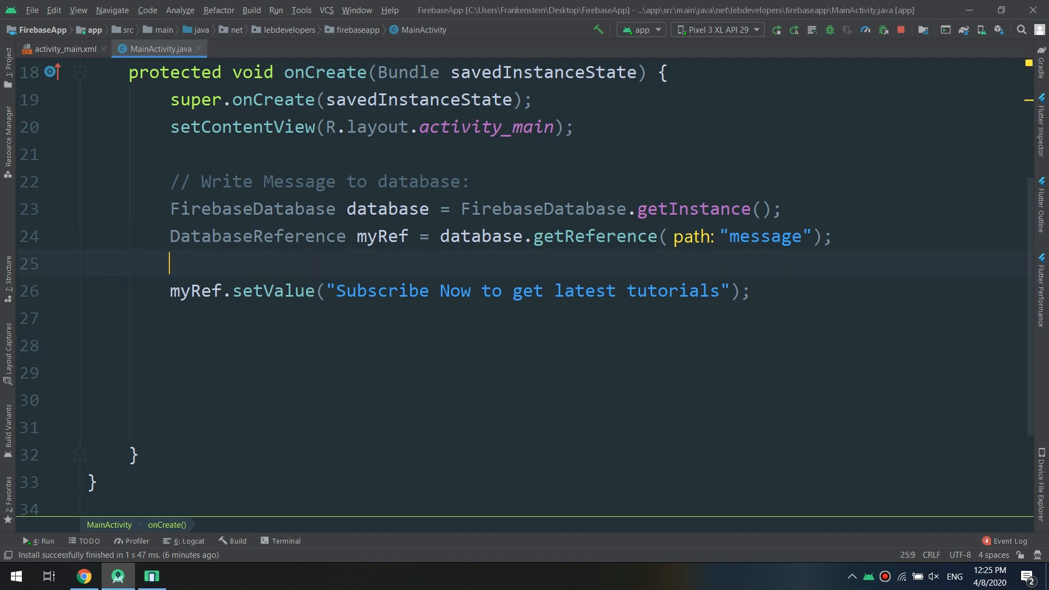
{"action": "type", "text": "// Wr"}
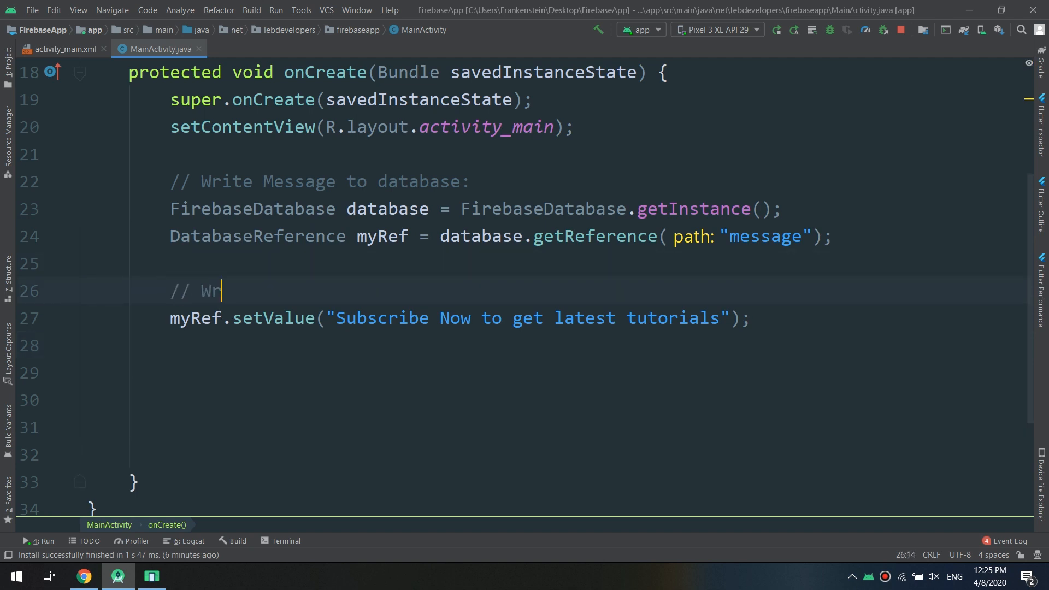
{"action": "type", "text": "iting data"}
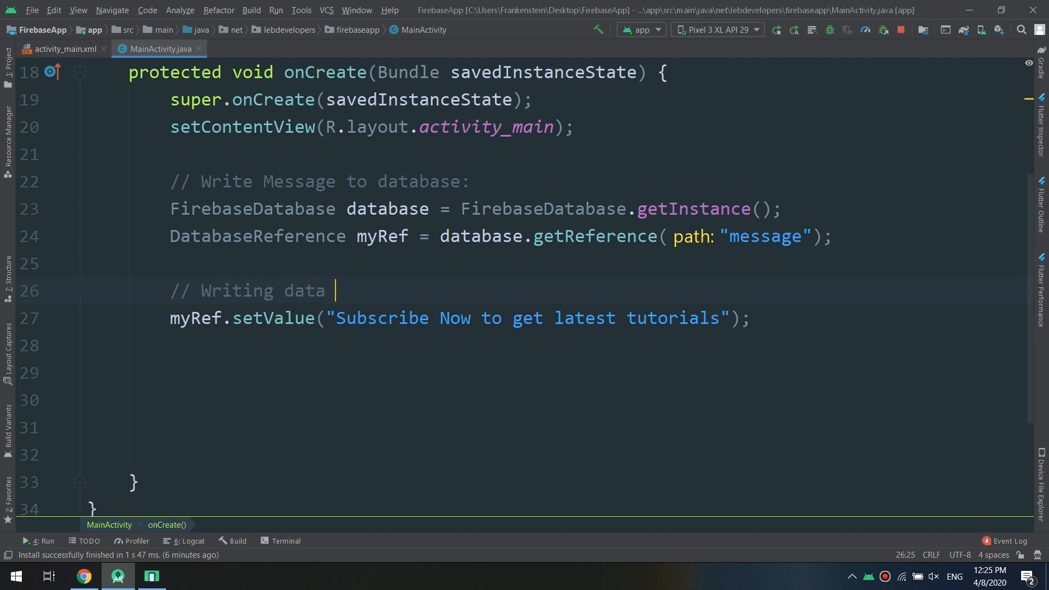
{"action": "type", "text": "to firebase"}
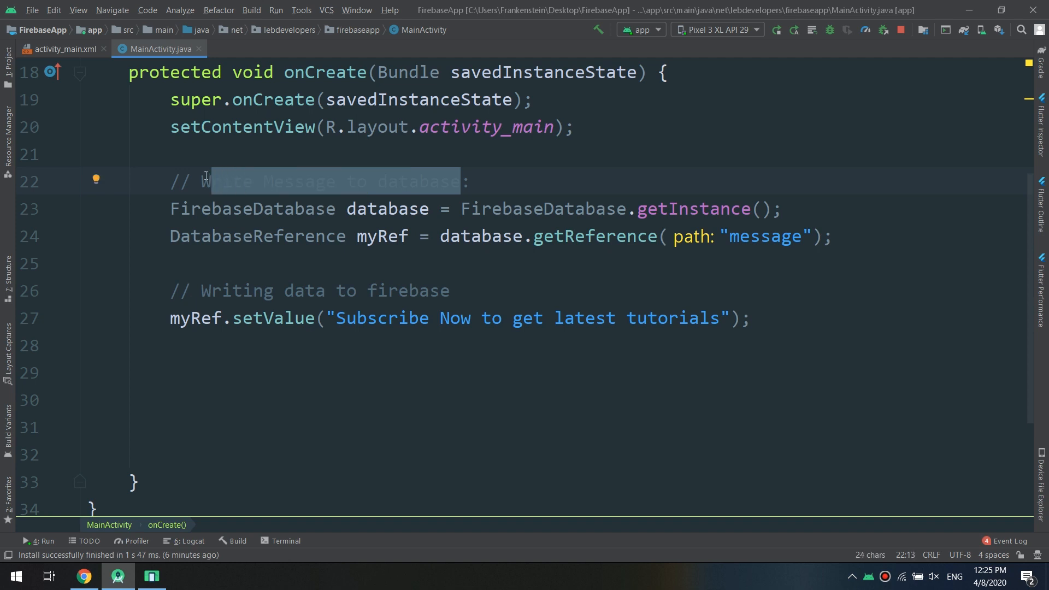
Label the reference 'Makng reference to our database:' and comment out the setValue line.
{"action": "type", "text": "Makikng :"}
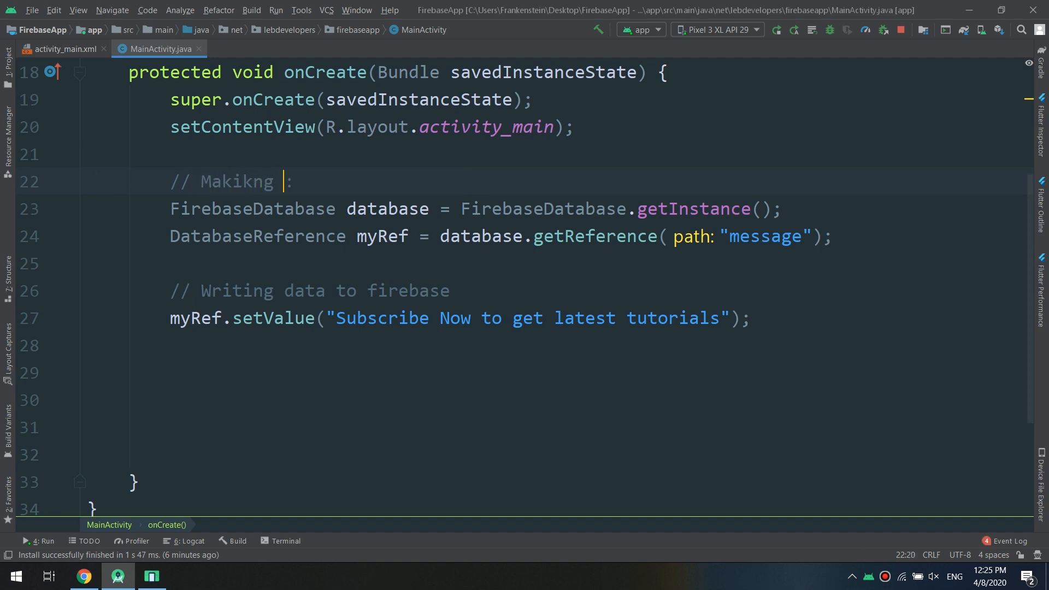
{"action": "type", "text": "refern"}
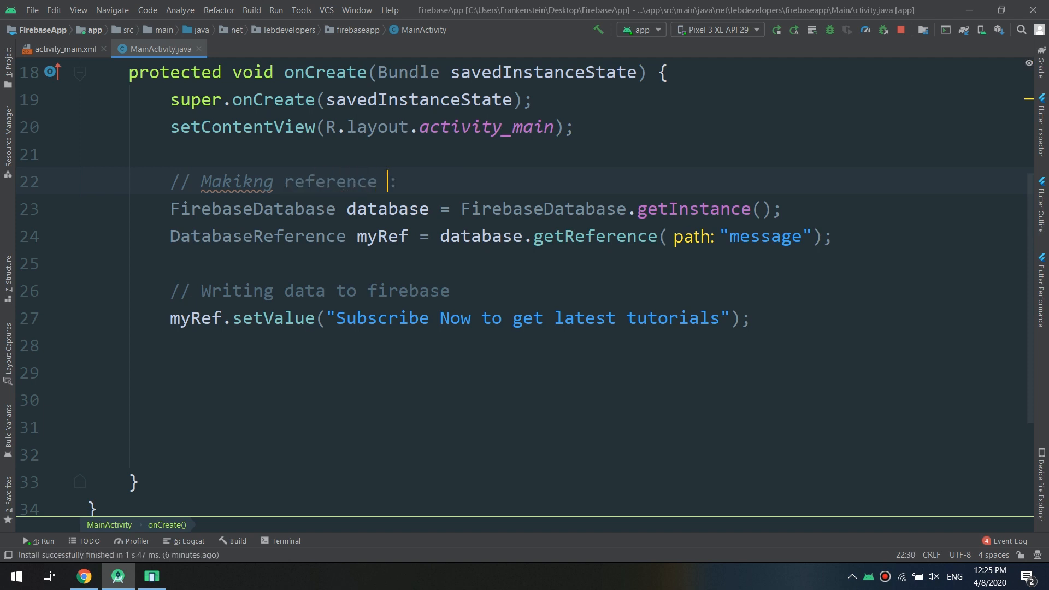
{"action": "type", "text": "to our dat"}
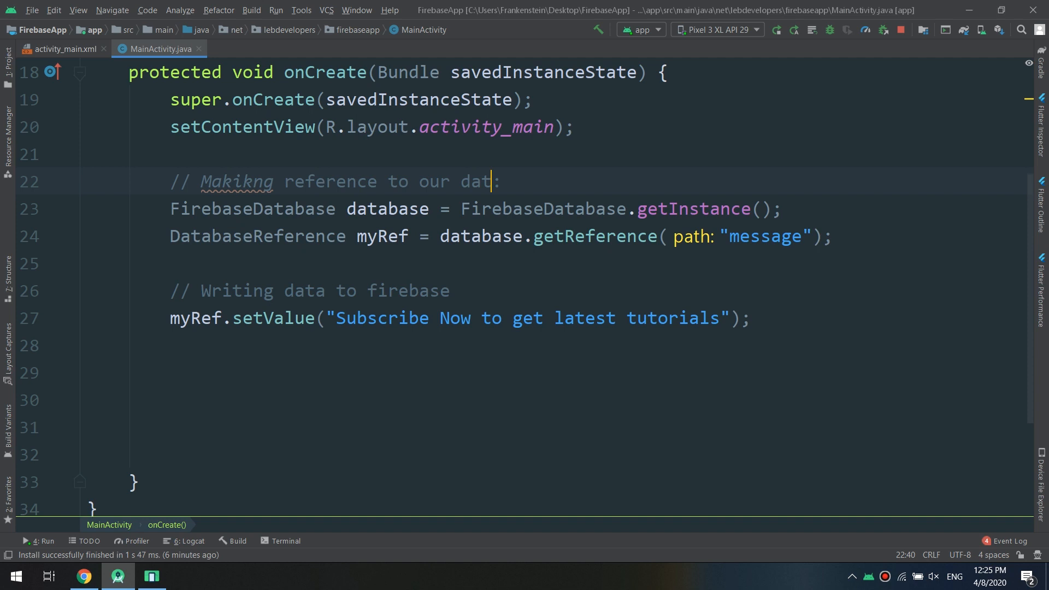
{"action": "type", "text": "abase:"}
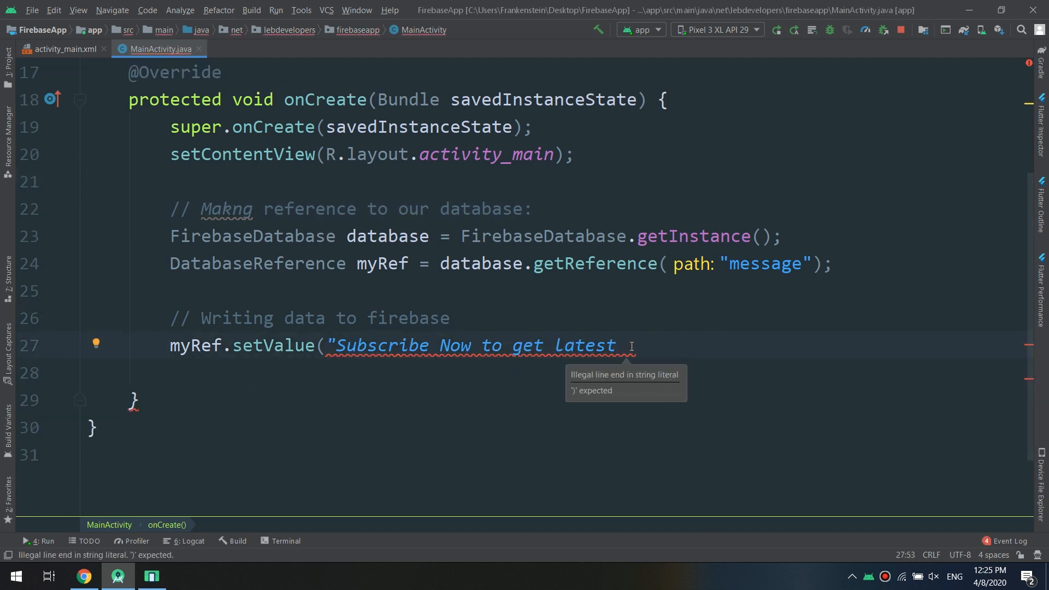
{"action": "type", "text": "tutroials"}
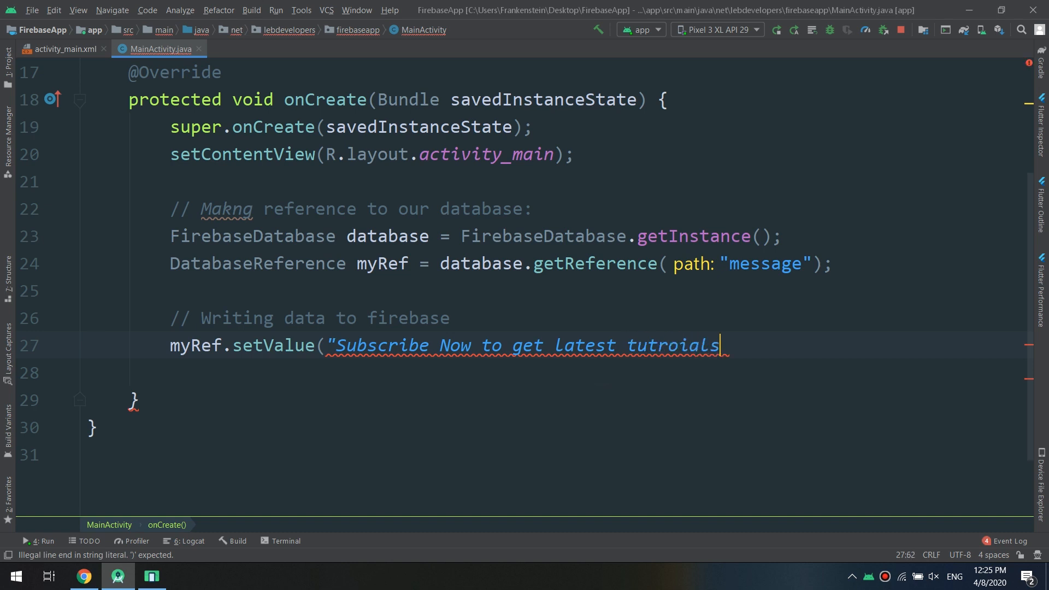
{"action": "type", "text": "\");"}
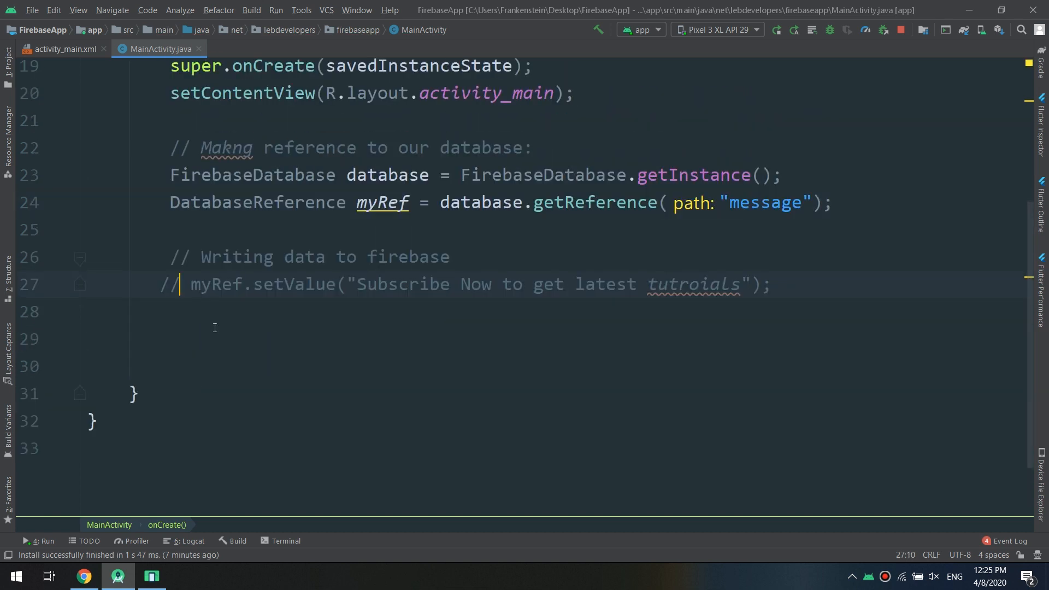
Type '// Reading Data from firebase:' and accept the myRef autocomplete on the next line.
{"action": "type", "text": "// Re"}
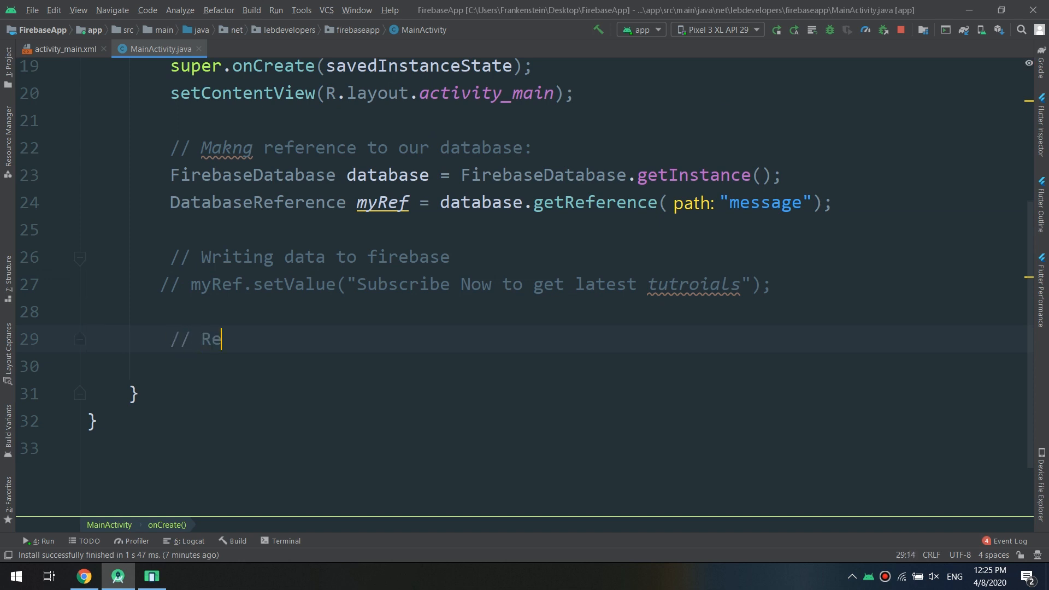
{"action": "type", "text": "ading Data"}
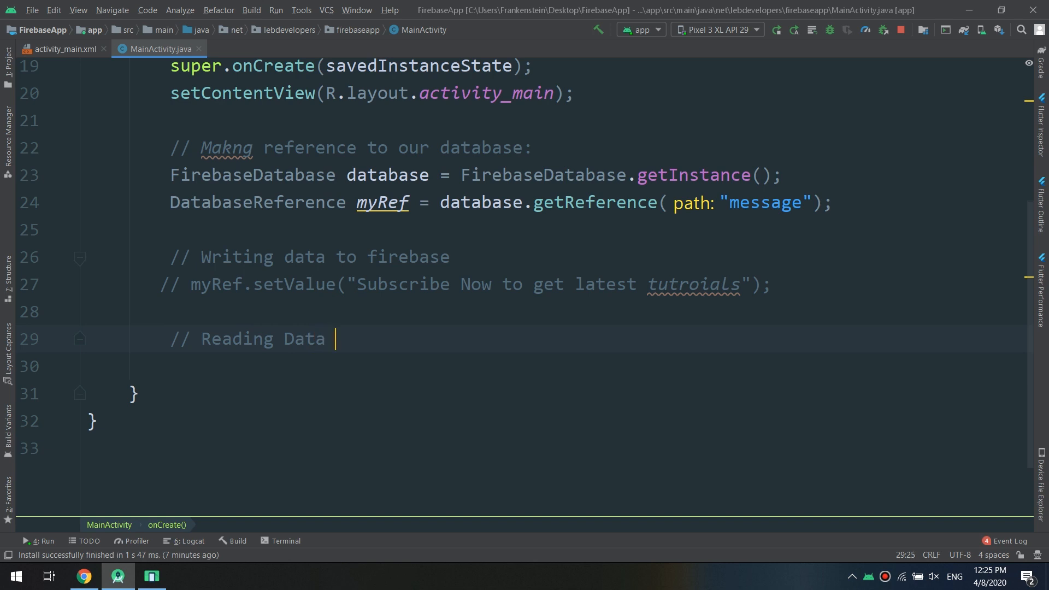
{"action": "type", "text": "from firebase:"}
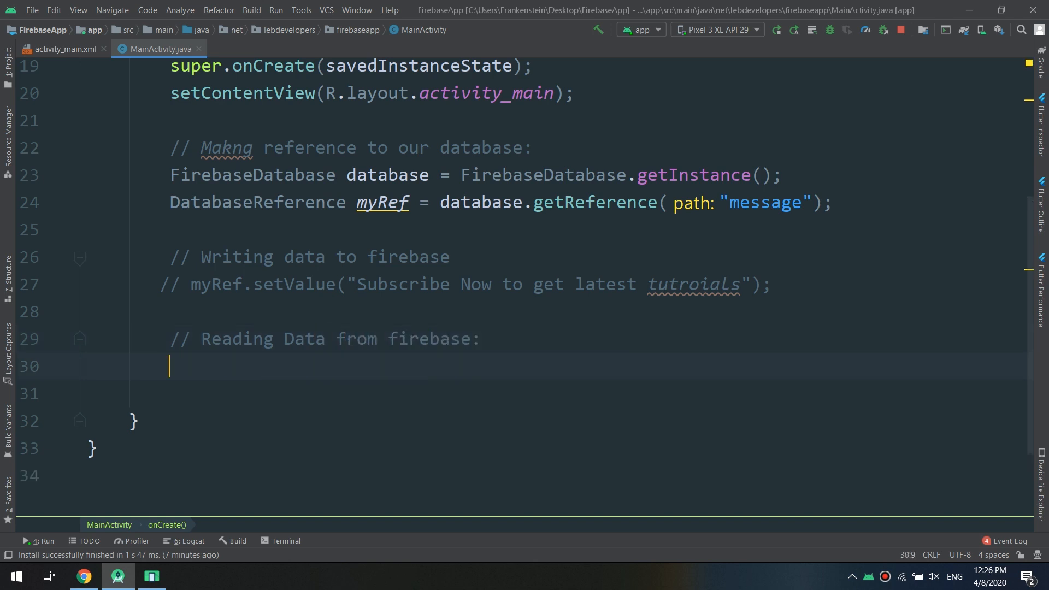
{"action": "type", "text": "my"}
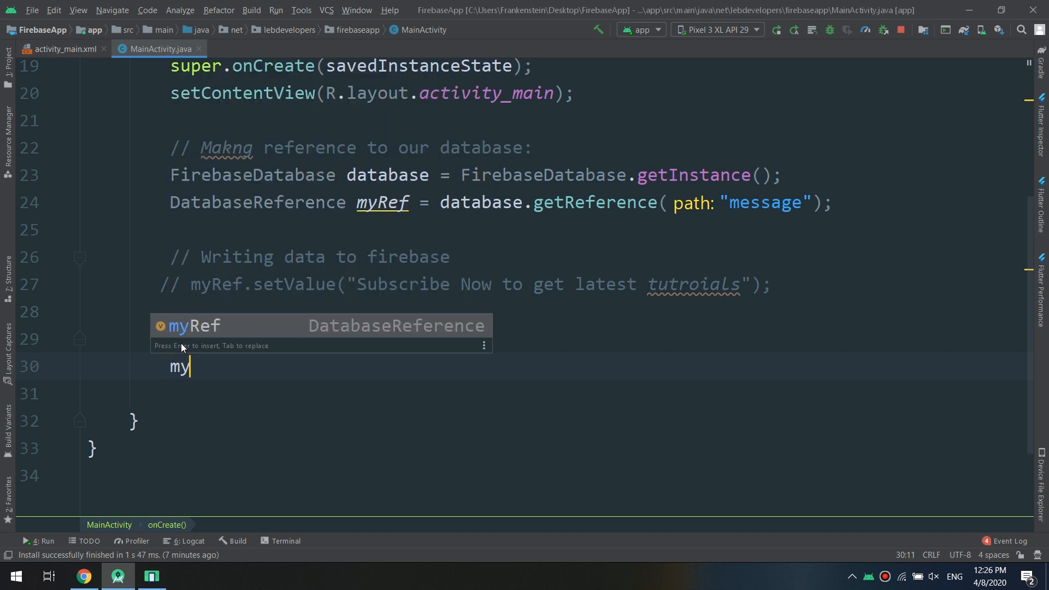
{"action": "key", "text": "Enter"}
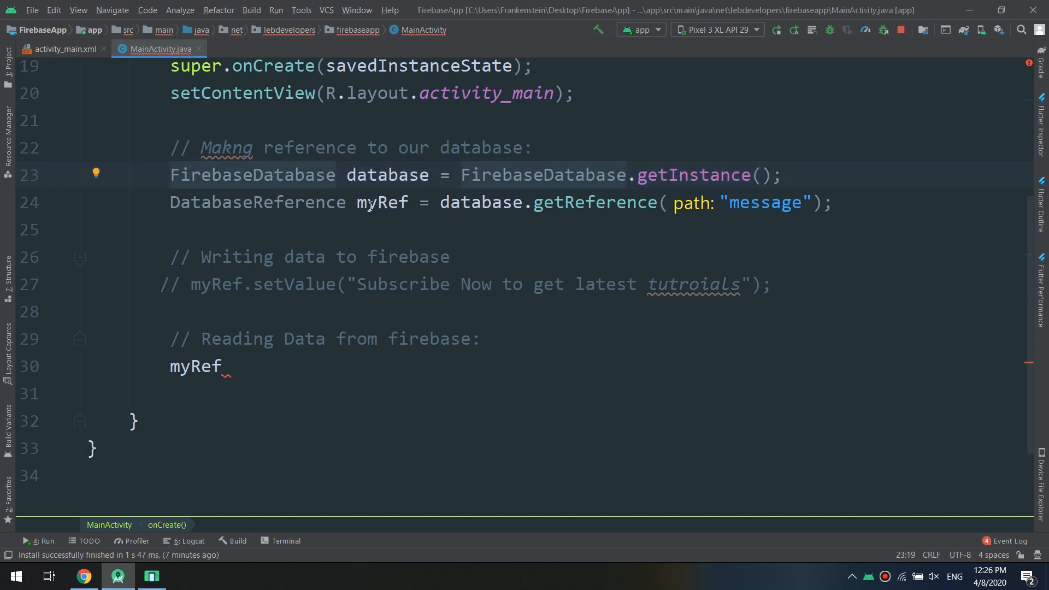
{"action": "left_click", "coordinate": [378, 202]}
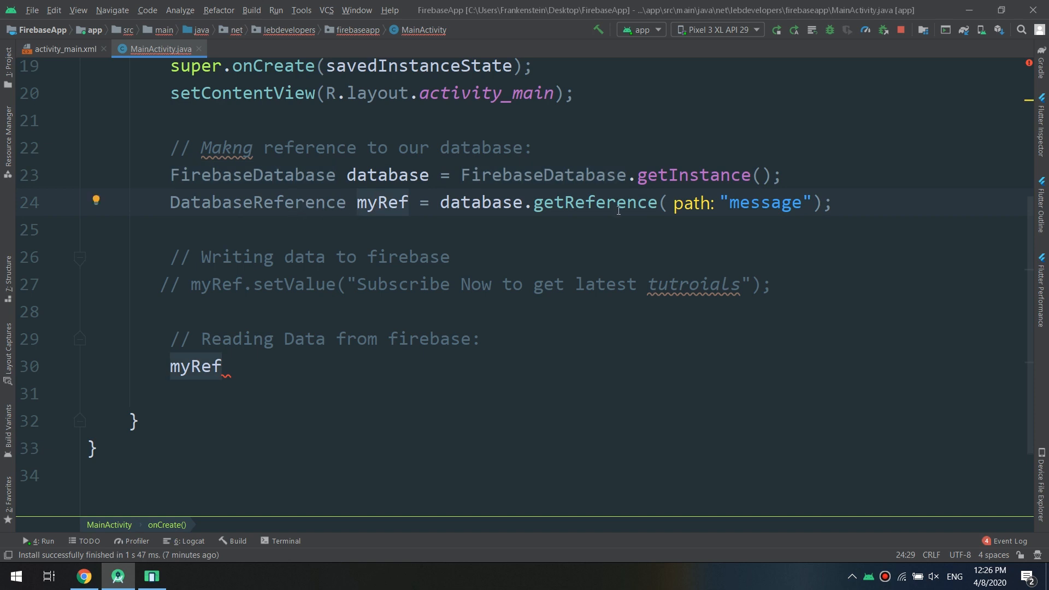
{"action": "mouse_move", "coordinate": [399, 191]}
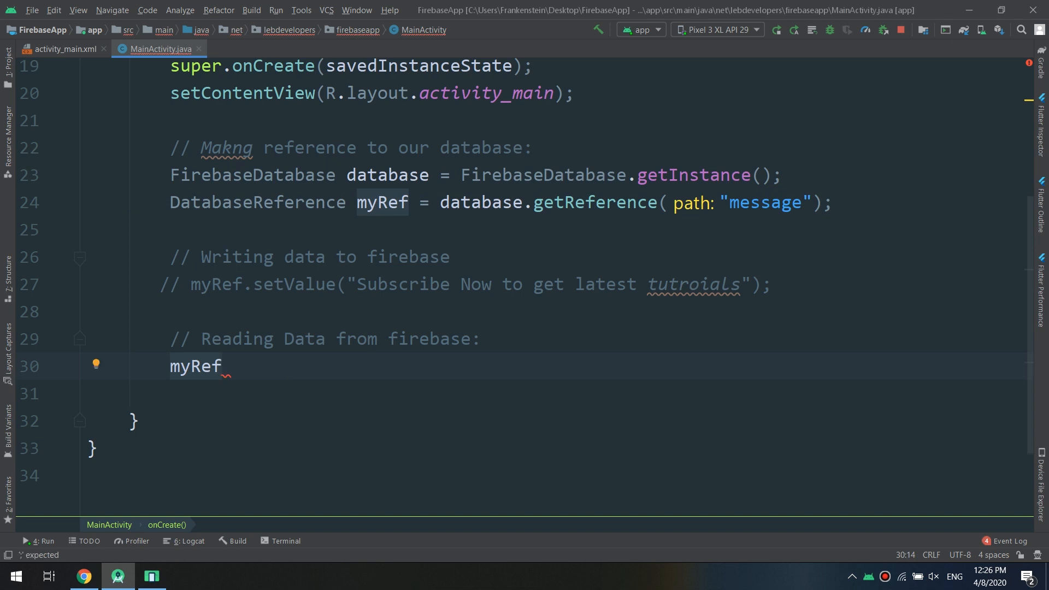
Write myRef.addValueEventListener(new ValueEventListener{...}) generating onDataChange and onCancelled stubs, with closing semicolon.
{"action": "type", "text": "."}
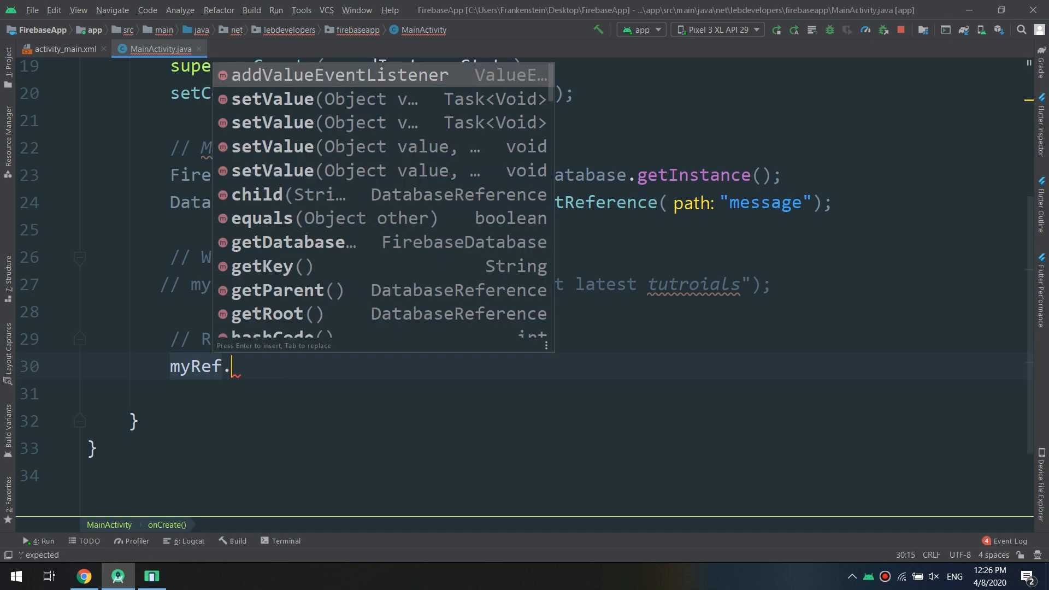
{"action": "type", "text": "addValueEventListener("}
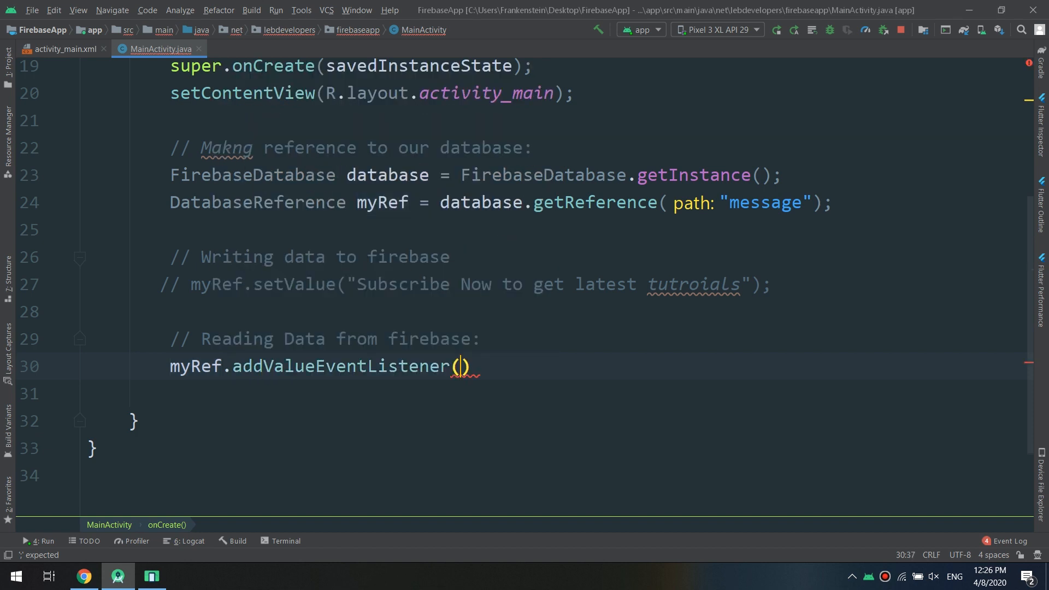
{"action": "type", "text": "new"}
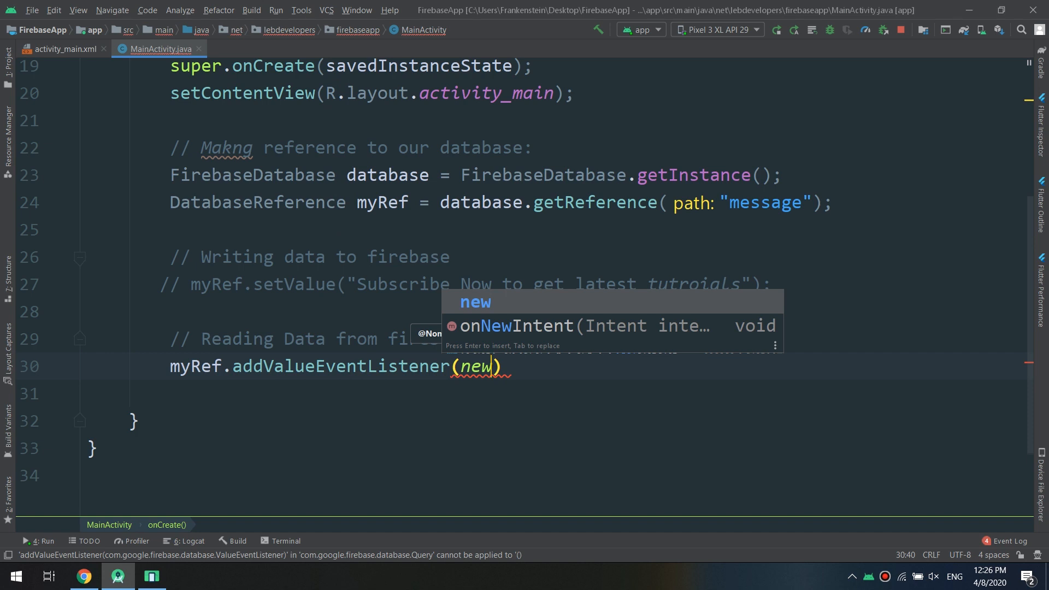
{"action": "type", "text": "View"}
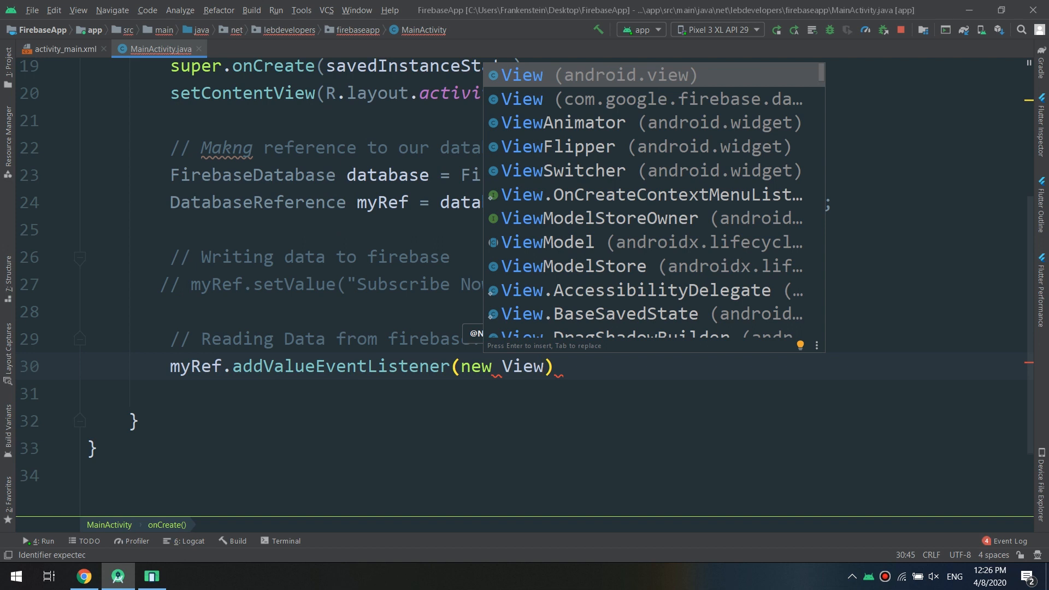
{"action": "type", "text": "."}
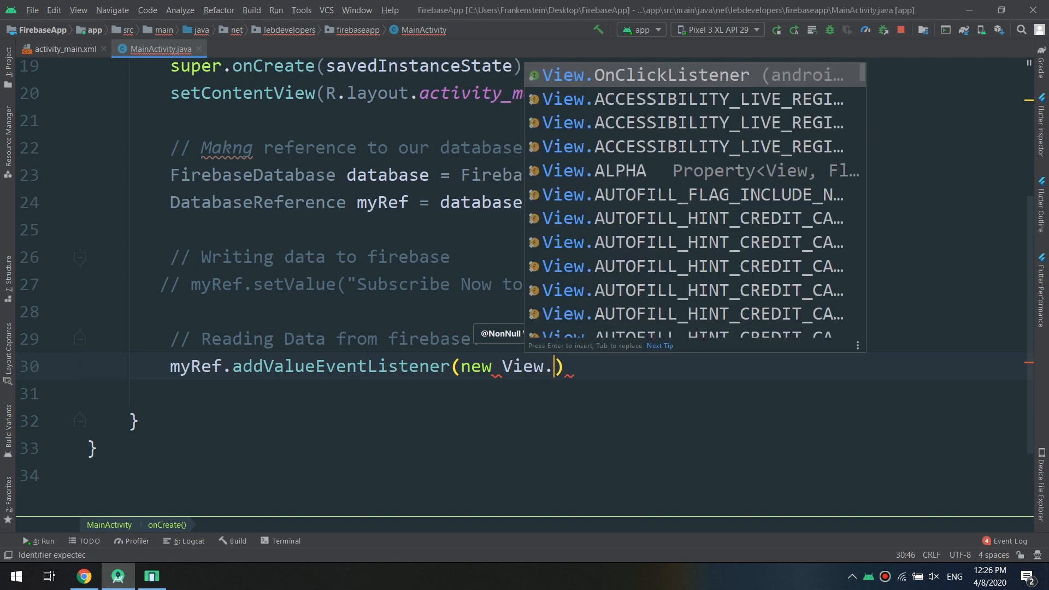
{"action": "type", "text": "add"}
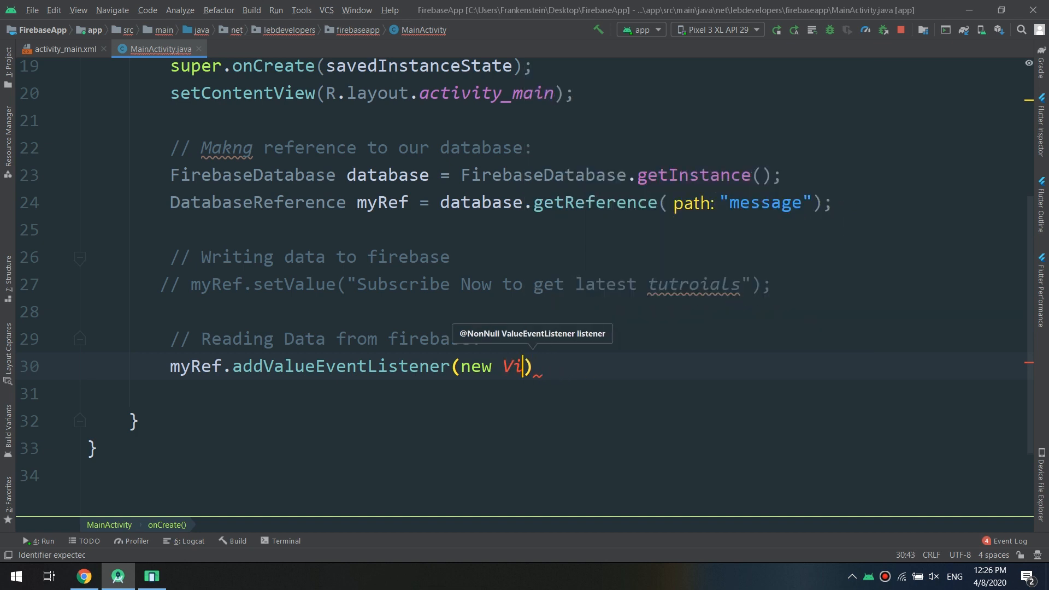
{"action": "key", "text": "Backspace"}
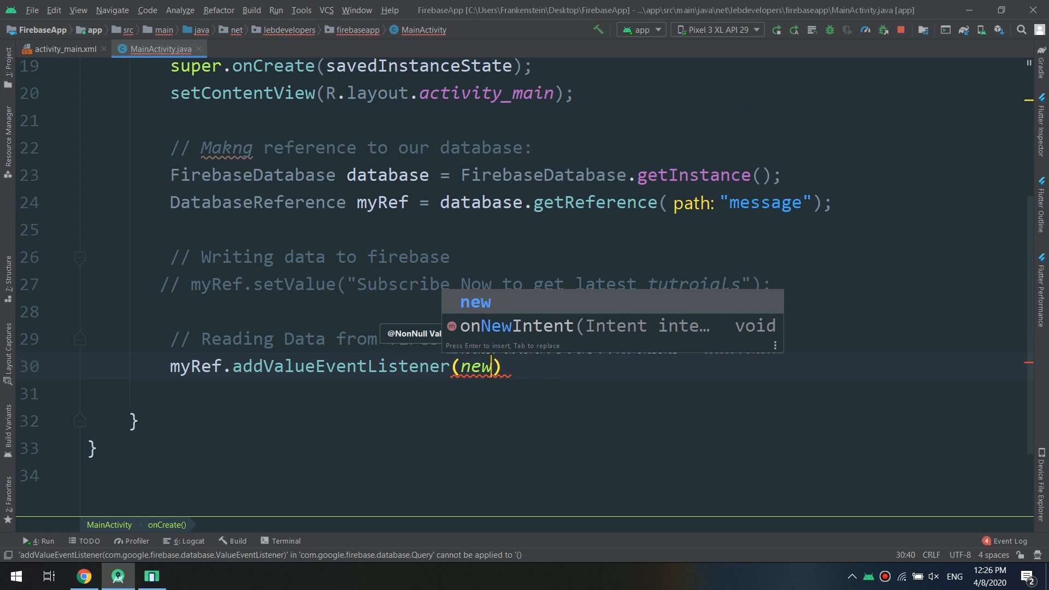
{"action": "type", "text": "View("}
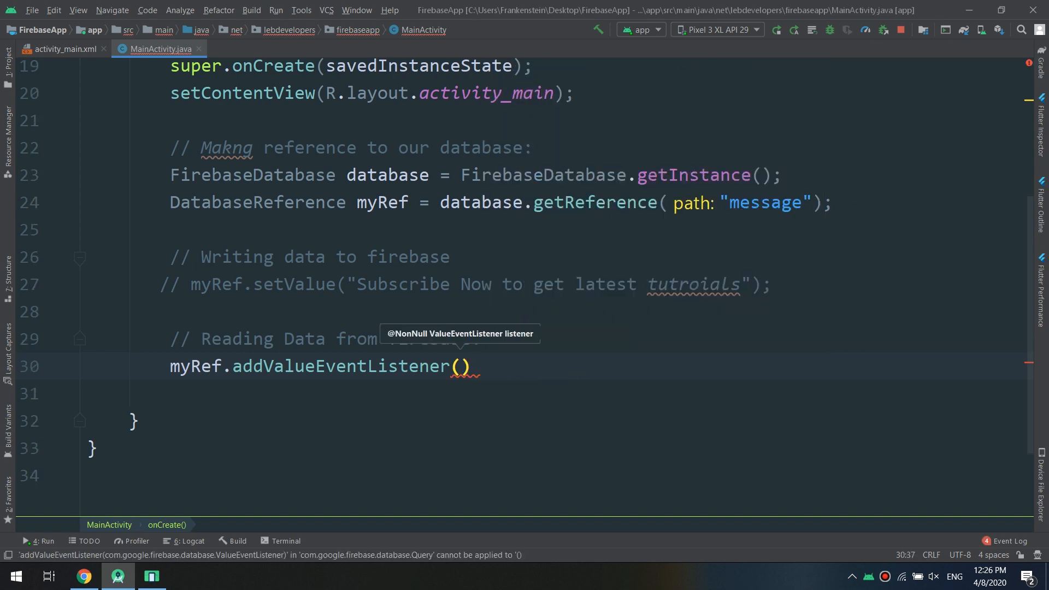
{"action": "type", "text": "new Val"}
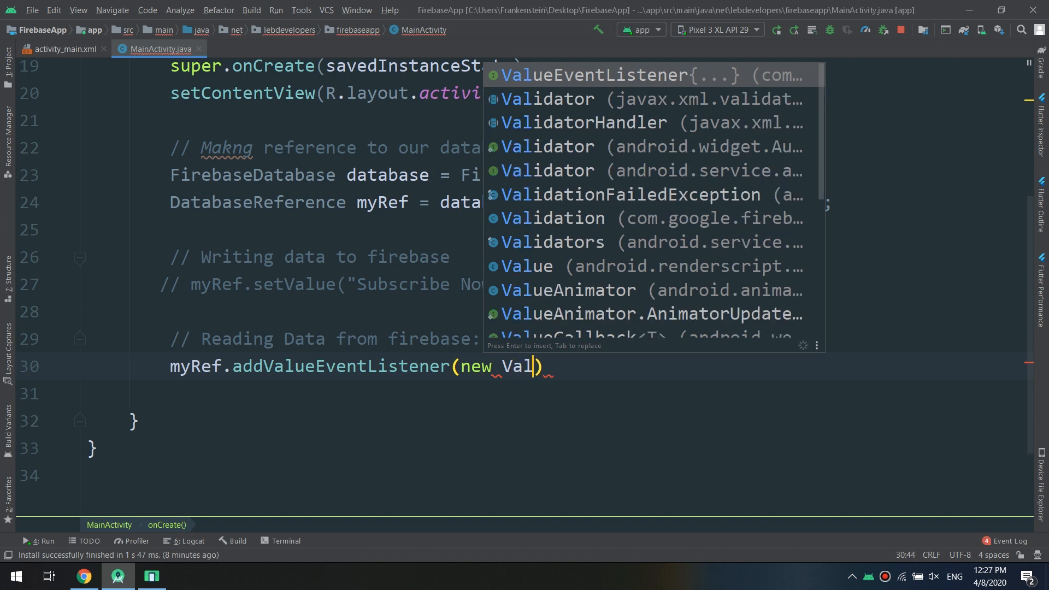
{"action": "left_click", "coordinate": [603, 75]}
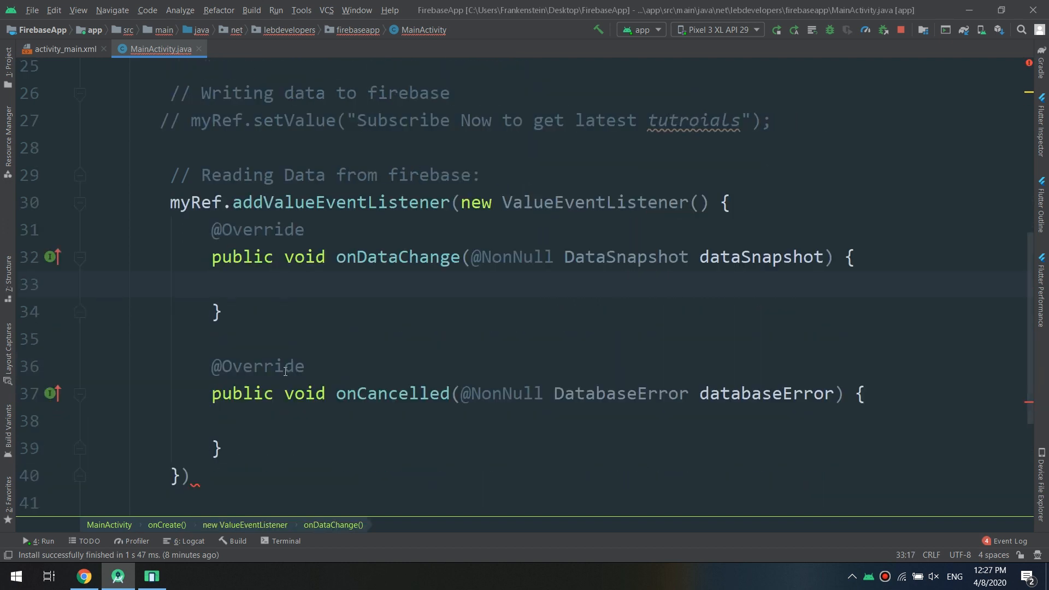
{"action": "left_click", "coordinate": [194, 477]}
{"action": "type", "text": ";;"}
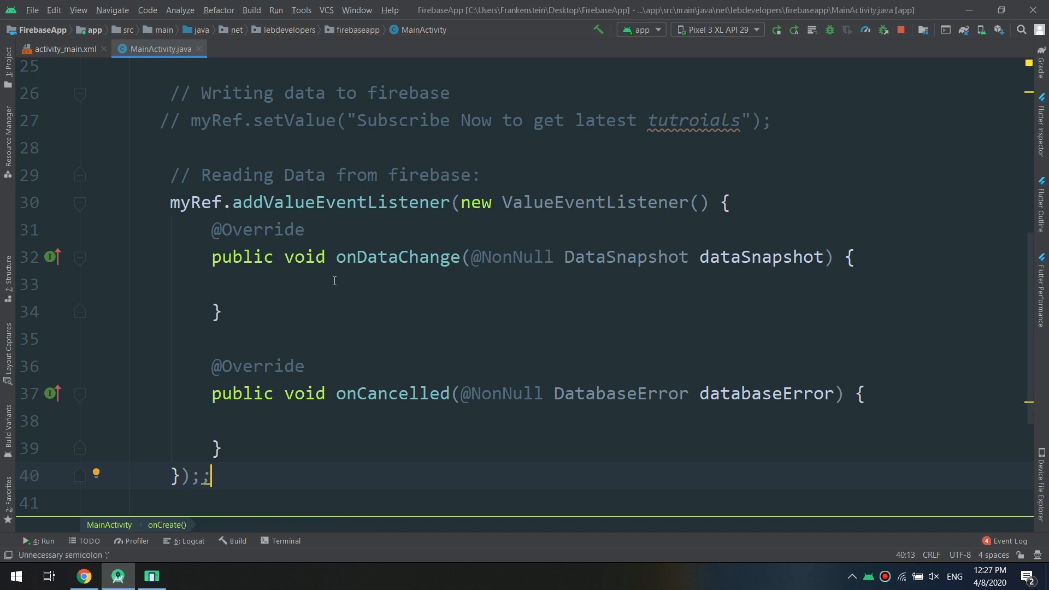
{"action": "scroll", "scroll_direction": "up", "scroll_amount": 3}
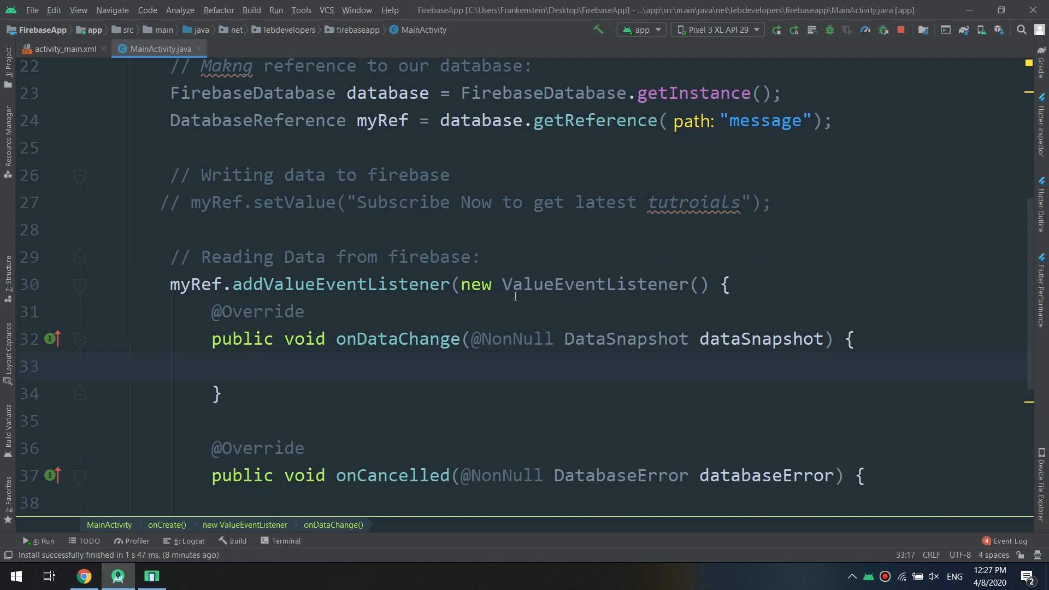
Type '// Here we want to execute code when receiving data' in onDataChange, correcting the spelling.
{"action": "type", "text": "// Here we"}
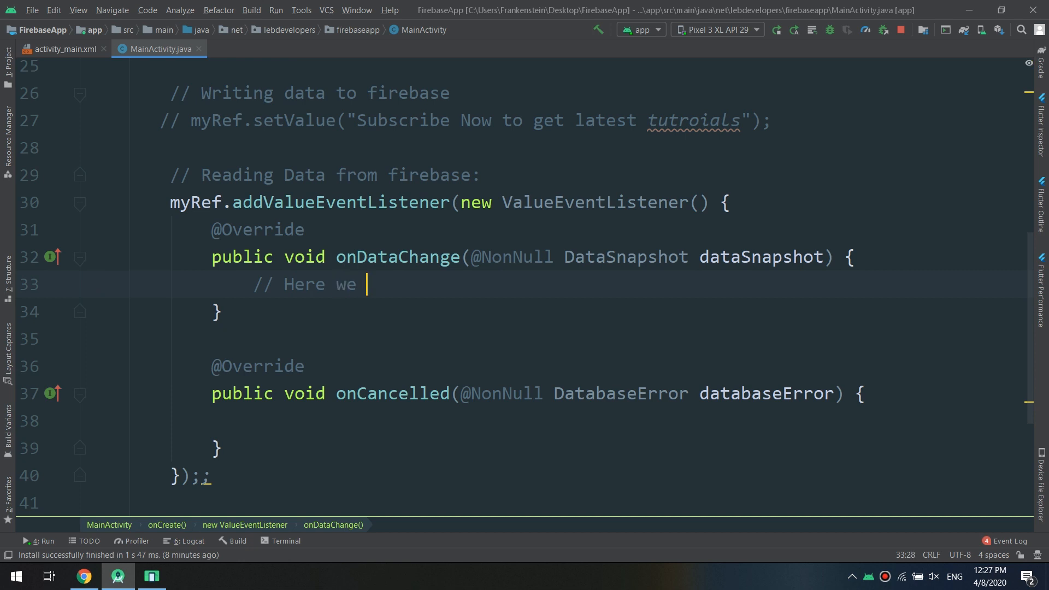
{"action": "type", "text": "wat"}
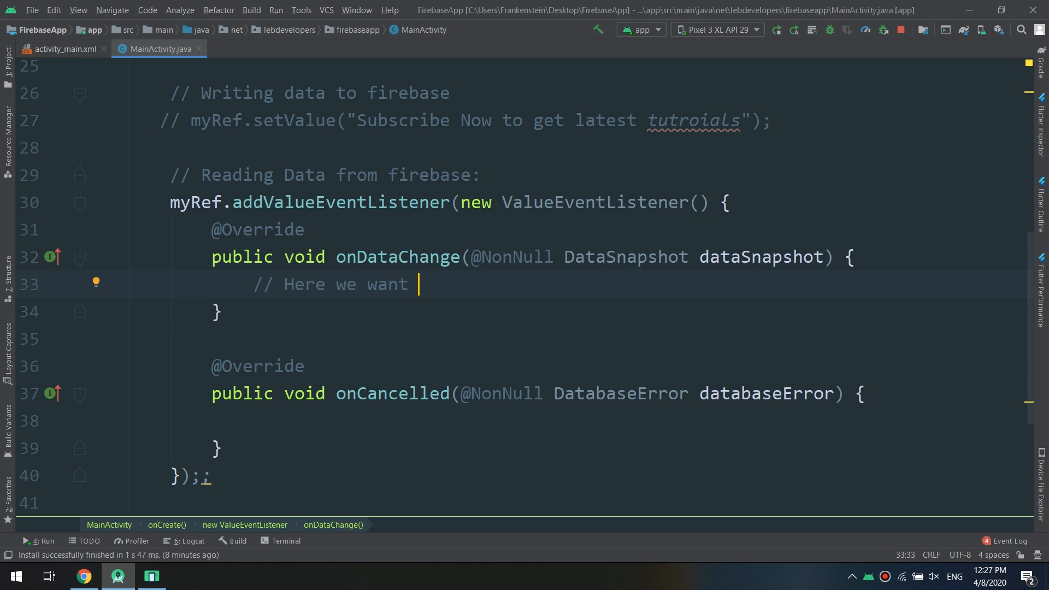
{"action": "type", "text": "to execu"}
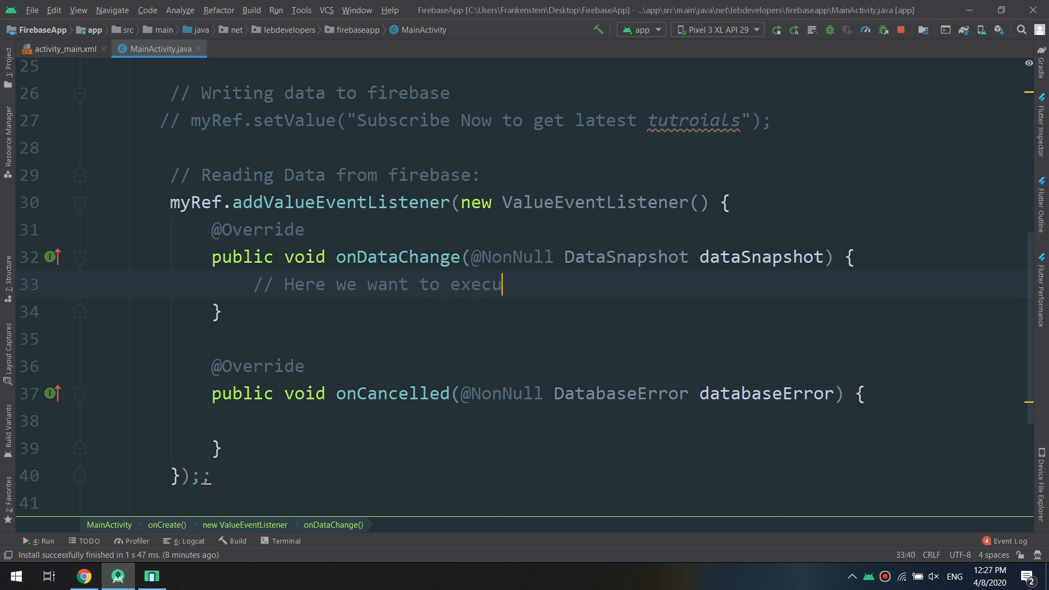
{"action": "type", "text": "te code t"}
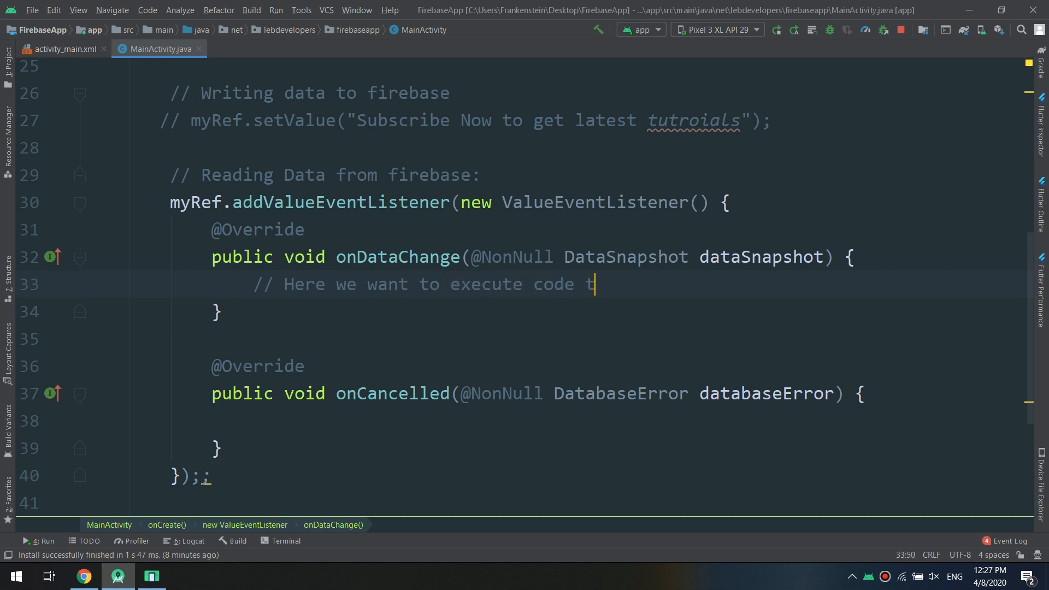
{"action": "type", "text": "hen reci"}
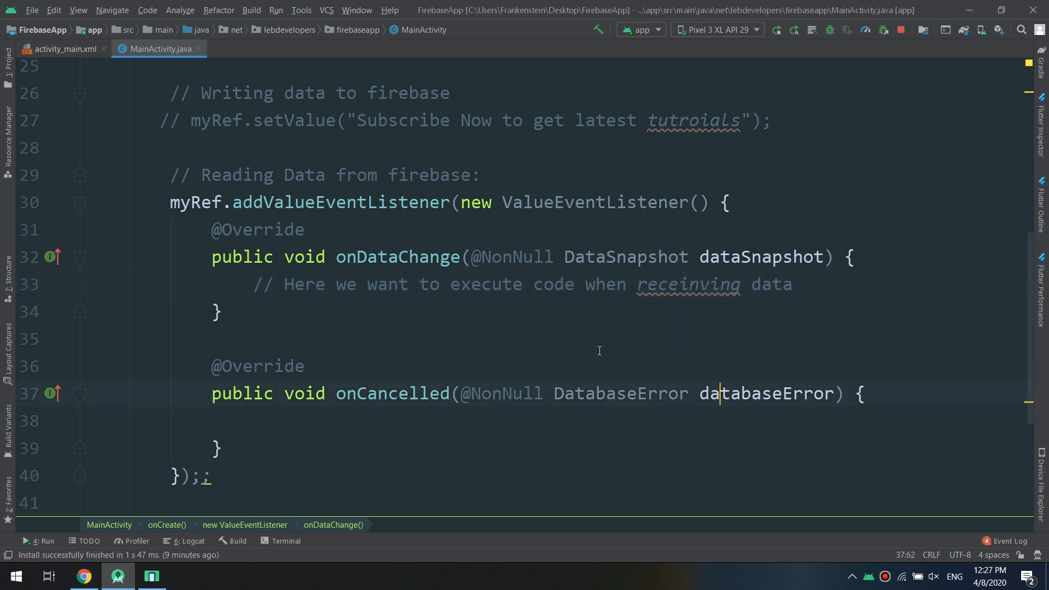
{"action": "left_click", "coordinate": [689, 284]}
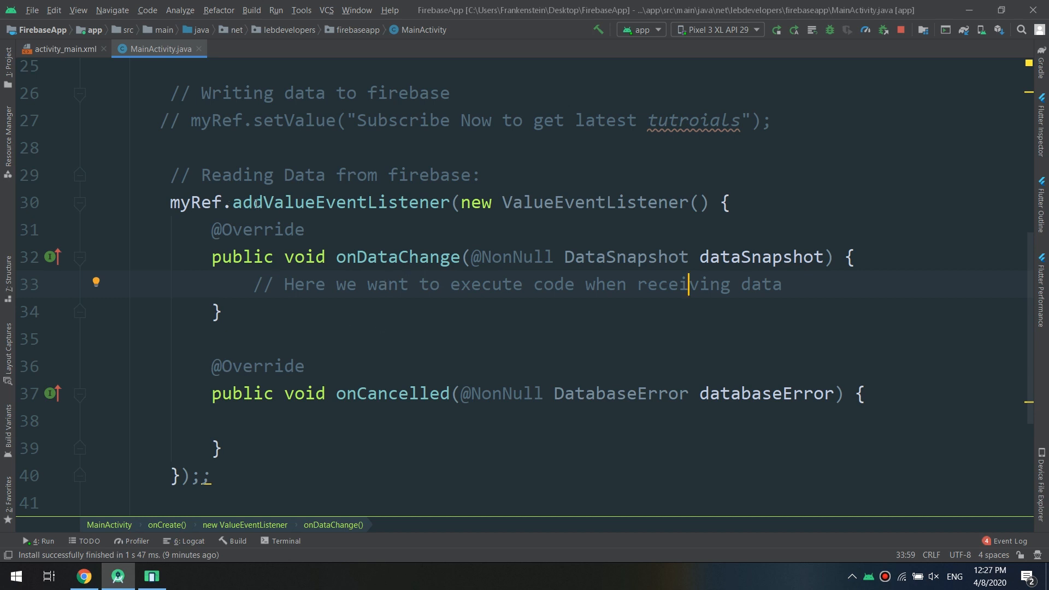
{"action": "double_click", "coordinate": [198, 202]}
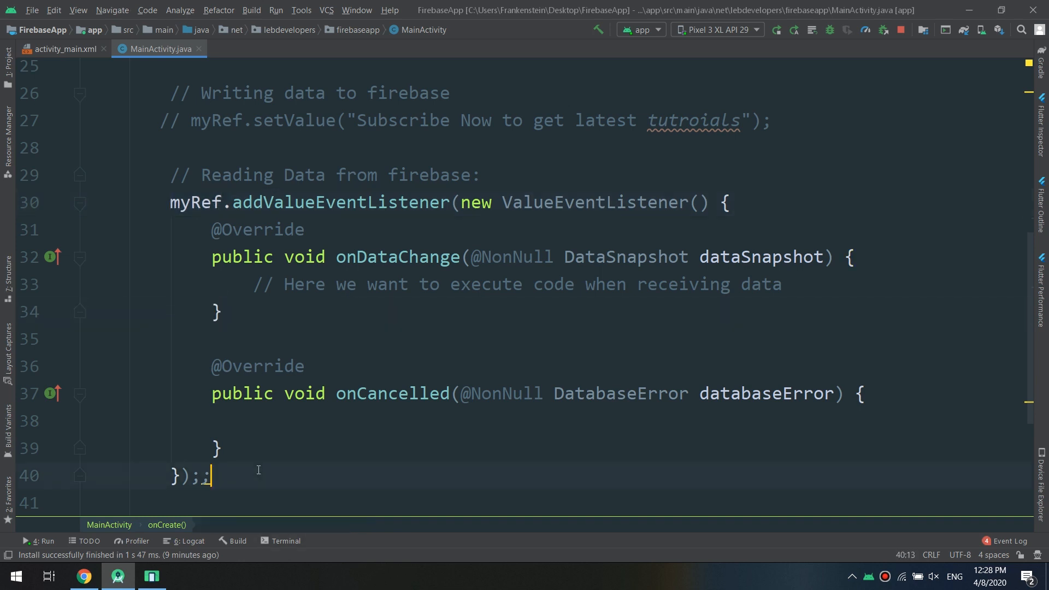
In activity_main.xml, give the Hello World! TextView the id textviewy.
{"action": "left_click", "coordinate": [65, 49]}
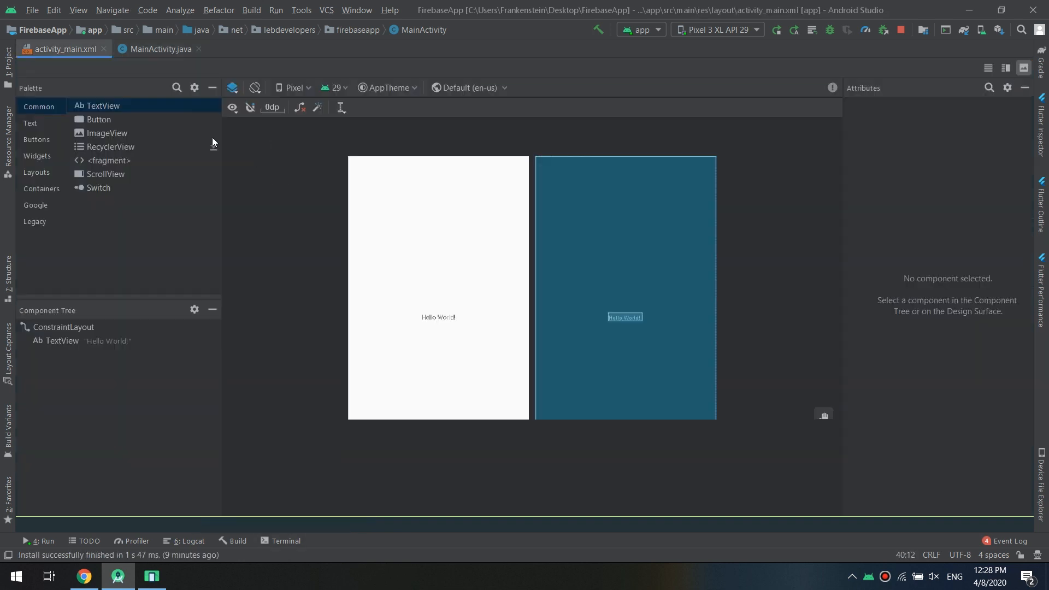
{"action": "left_click", "coordinate": [438, 317]}
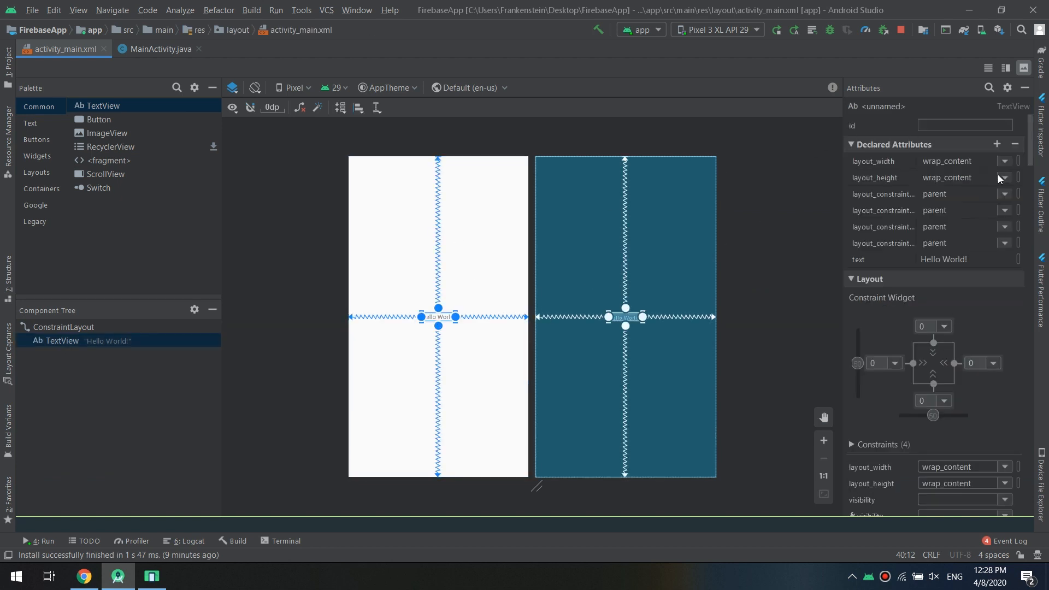
{"action": "left_click", "coordinate": [963, 126]}
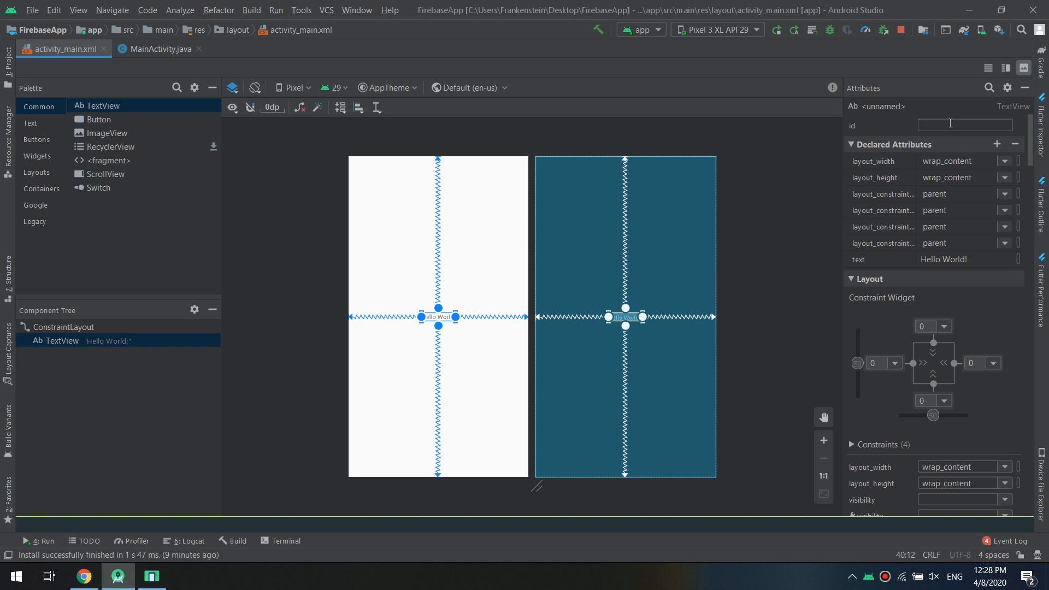
{"action": "type", "text": "text"}
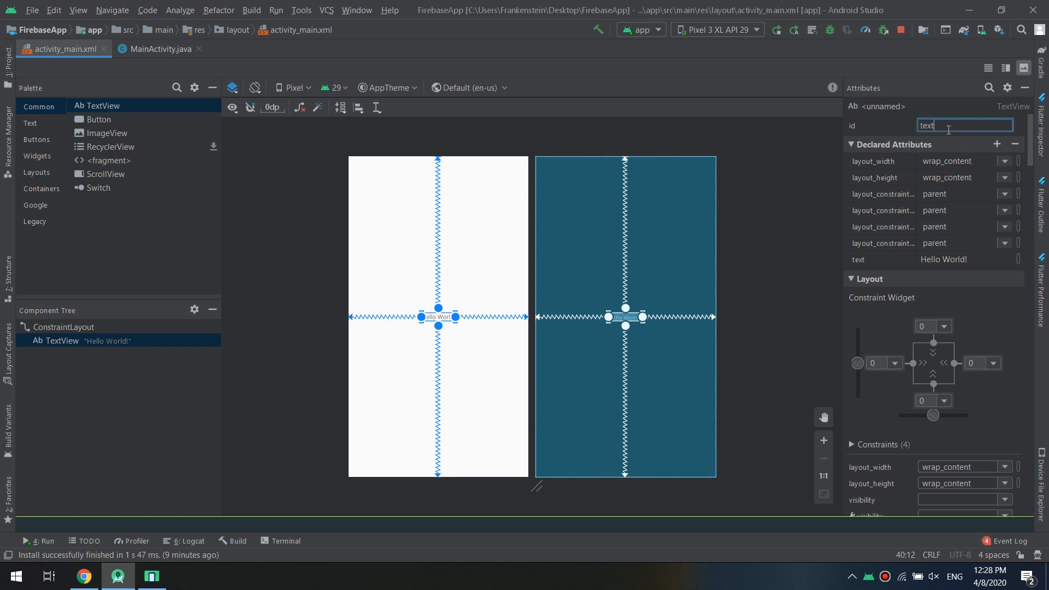
{"action": "type", "text": "textviewy"}
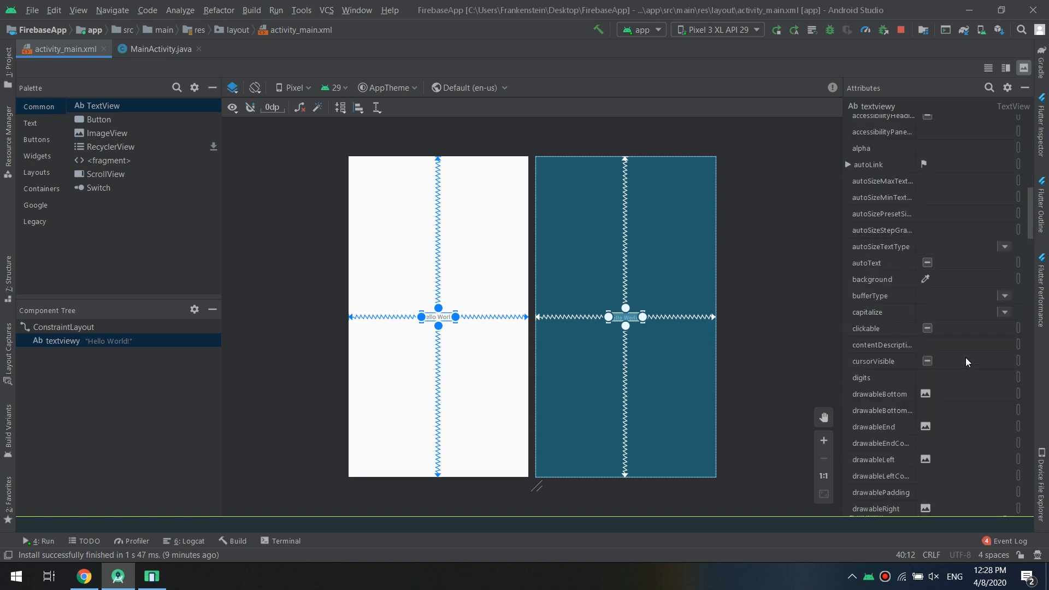
{"action": "scroll", "scroll_direction": "down", "scroll_amount": 3}
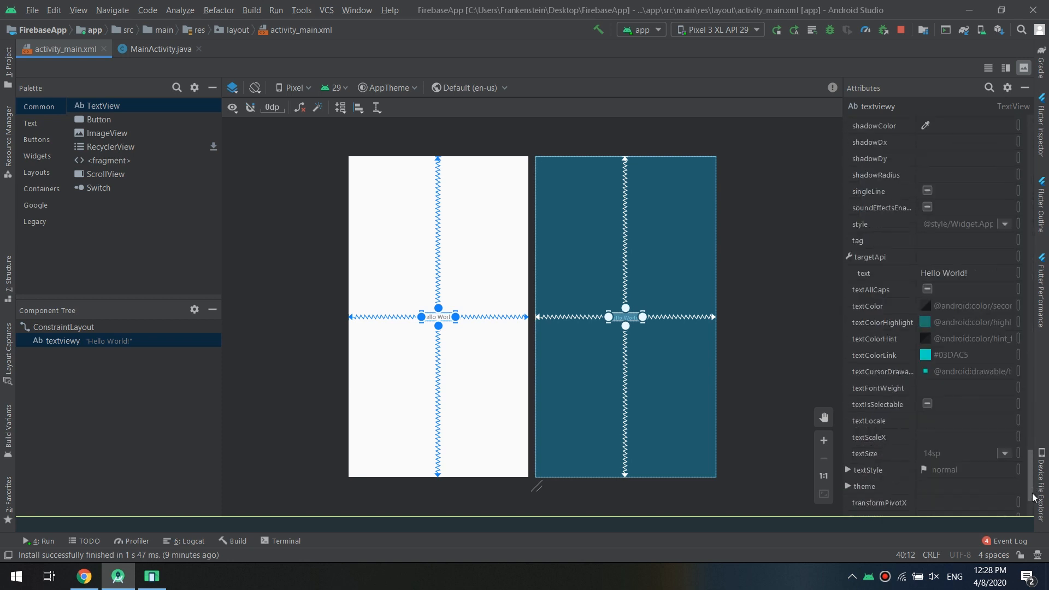
{"action": "scroll", "scroll_direction": "down", "scroll_amount": 3}
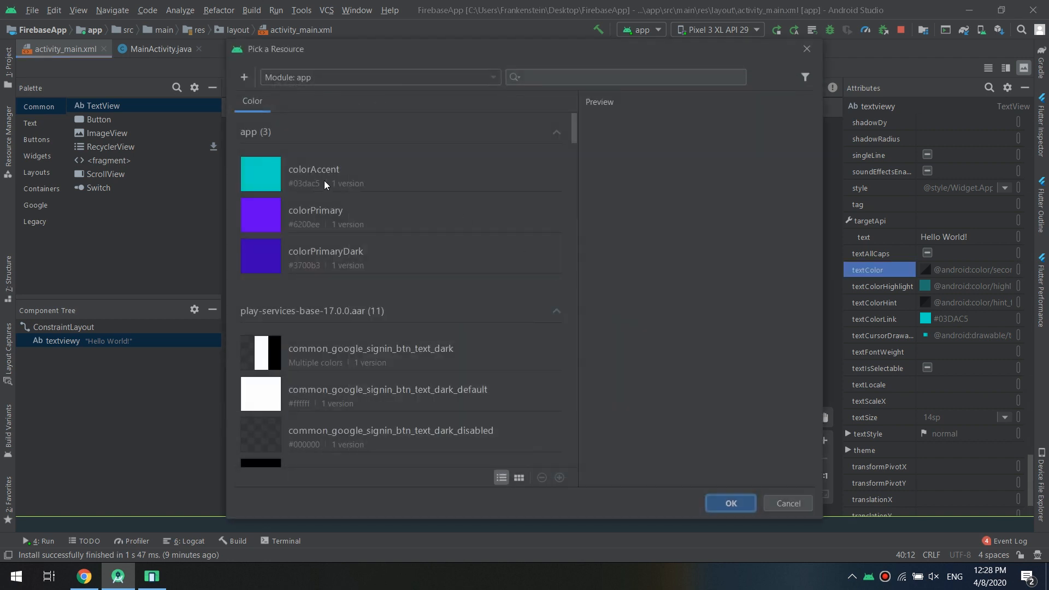
{"action": "left_click", "coordinate": [730, 504]}
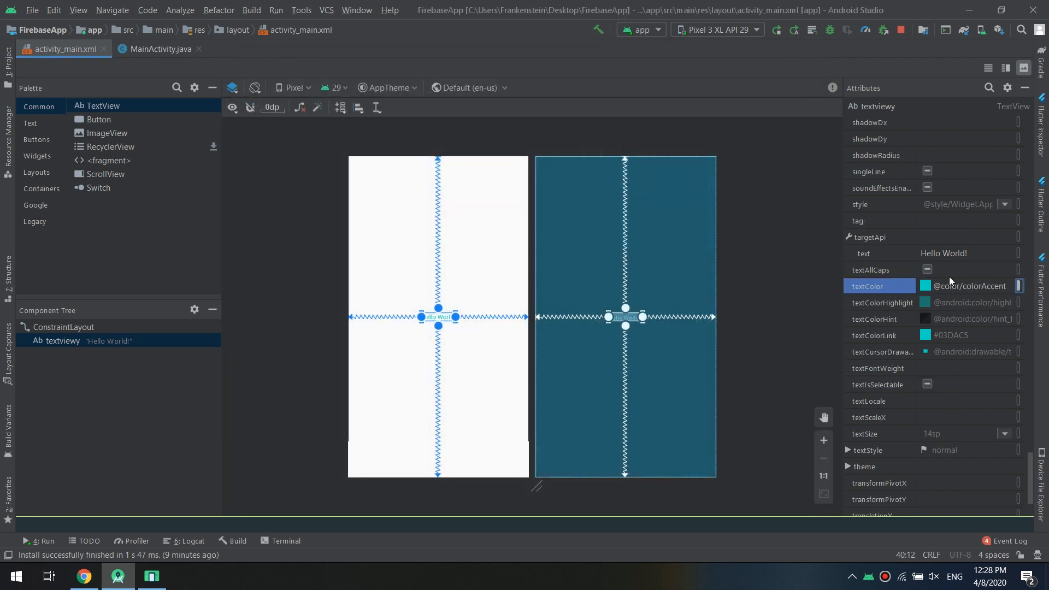
{"action": "left_click", "coordinate": [1002, 433]}
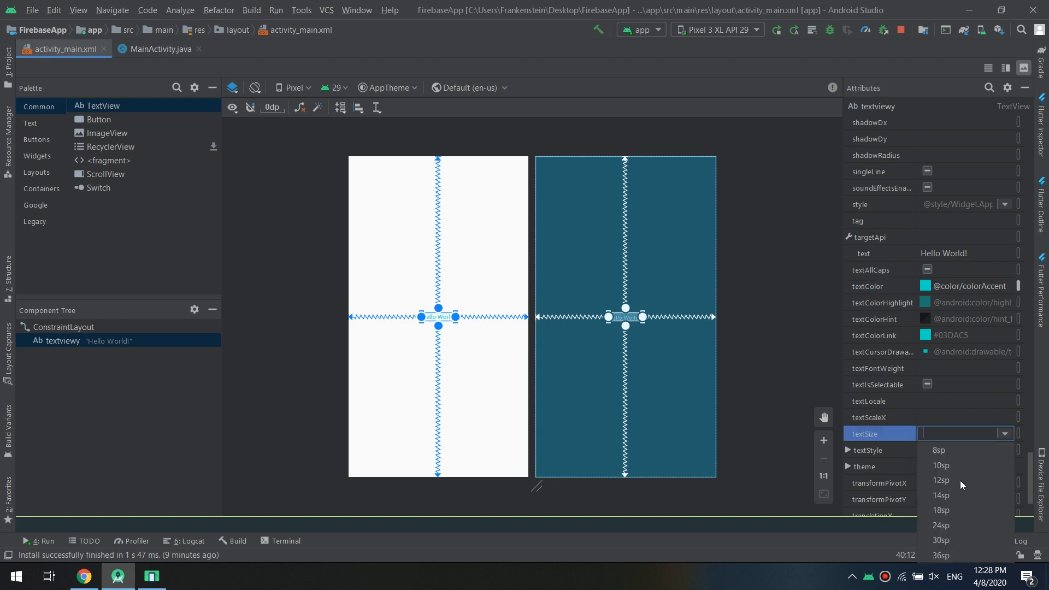
{"action": "left_click", "coordinate": [942, 556]}
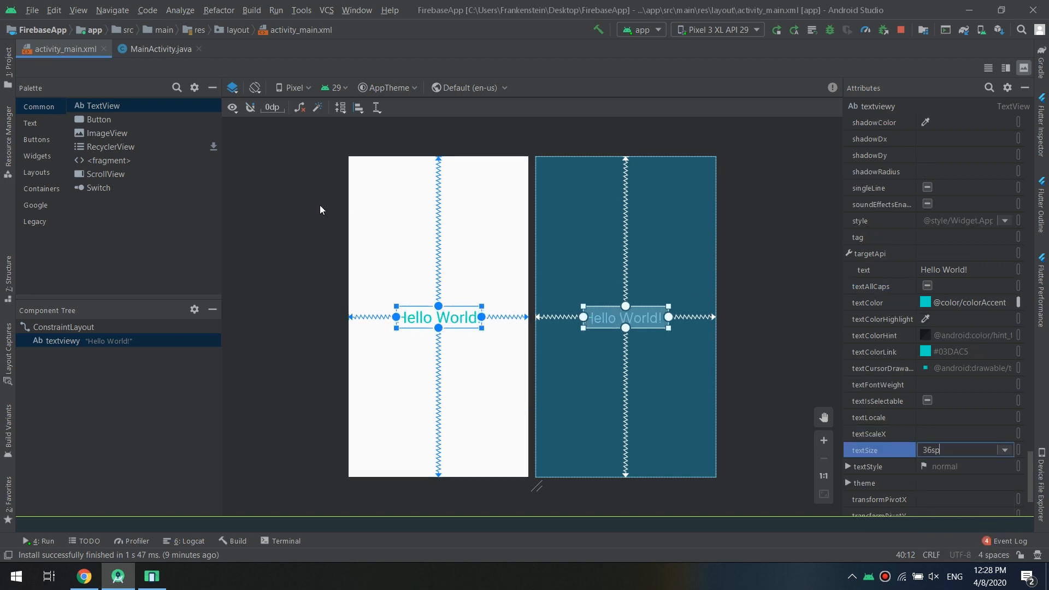
{"action": "left_click", "coordinate": [320, 210]}
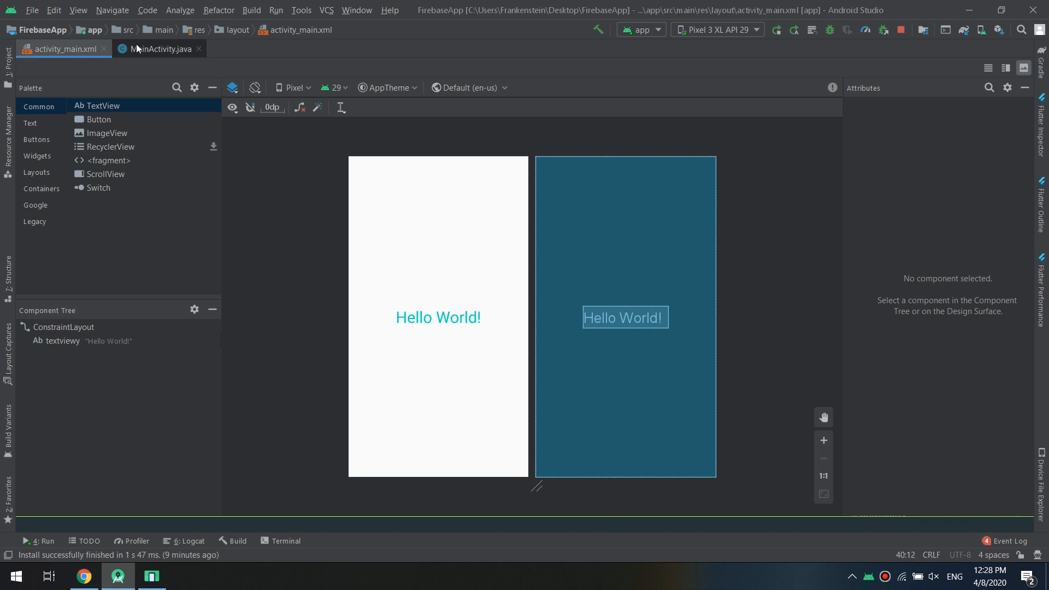
Return to MainActivity.java and put the cursor on the empty line inside onDataChange.
{"action": "left_click", "coordinate": [159, 49]}
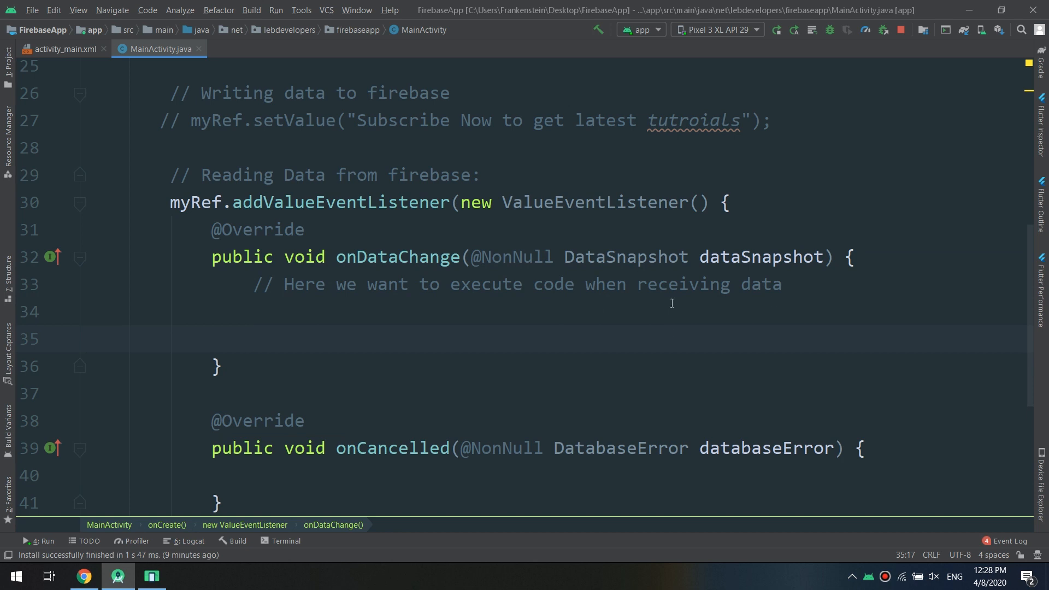
{"action": "mouse_move", "coordinate": [636, 307]}
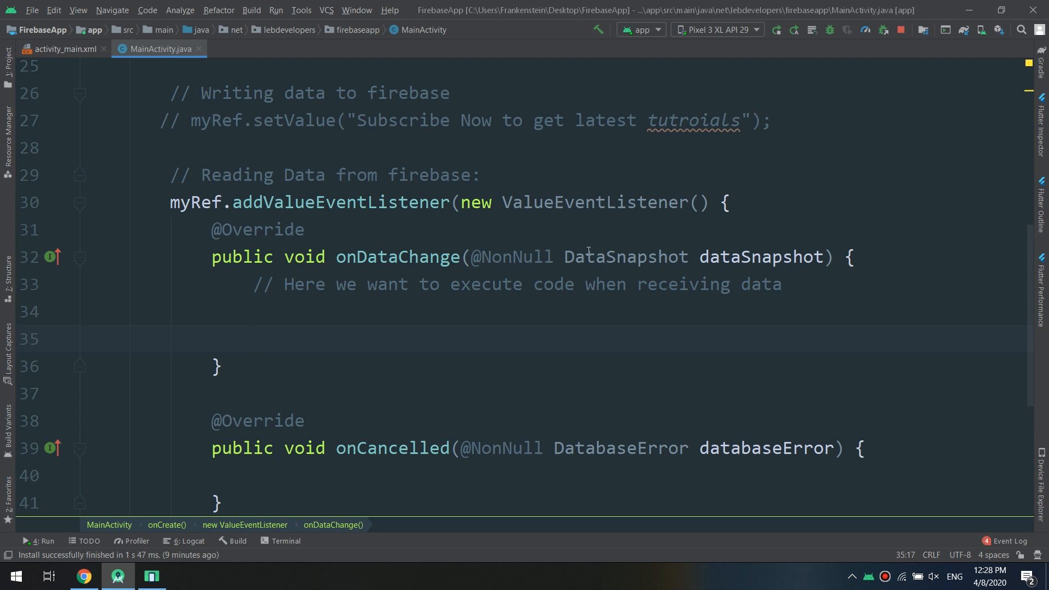
{"action": "mouse_move", "coordinate": [664, 260]}
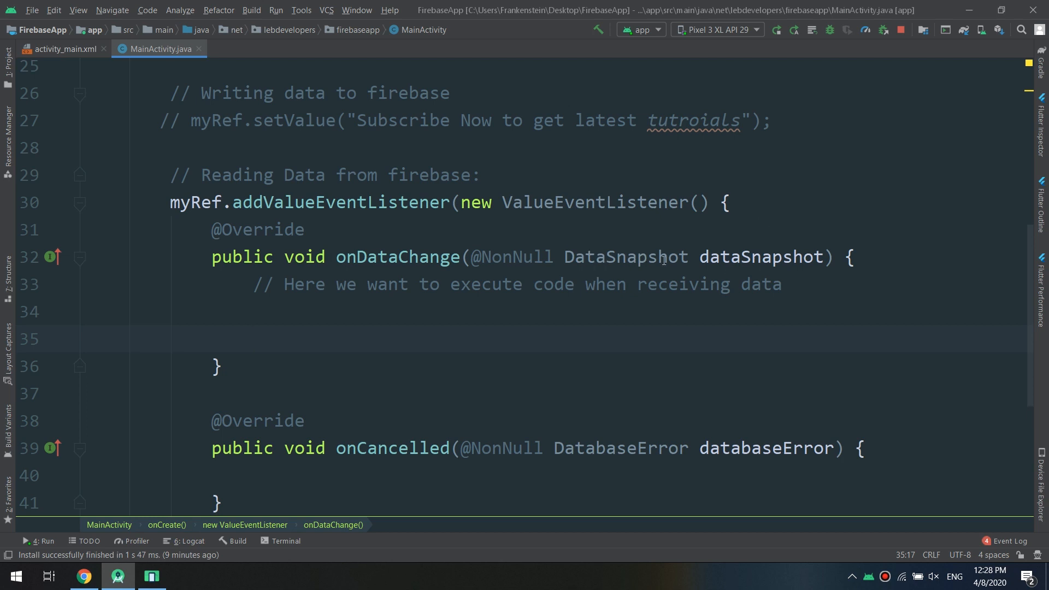
{"action": "double_click", "coordinate": [761, 257]}
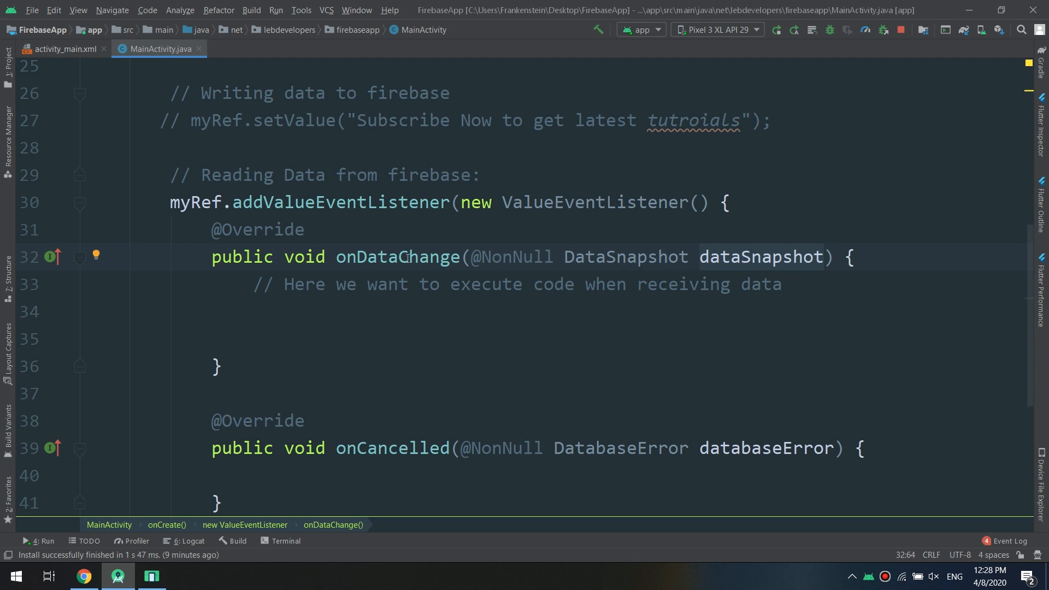
{"action": "double_click", "coordinate": [761, 257]}
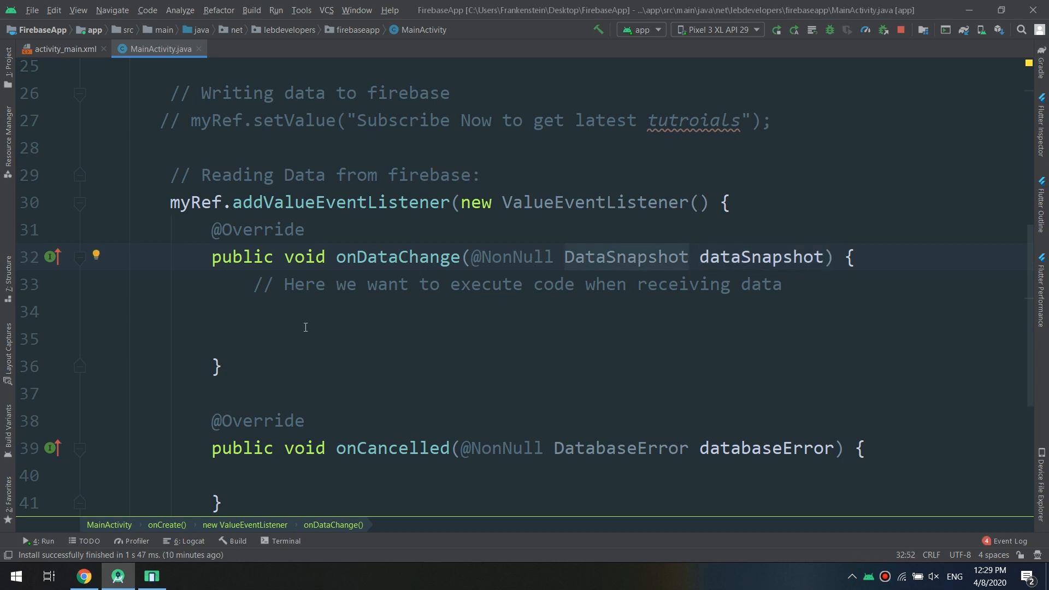
{"action": "left_click", "coordinate": [253, 340]}
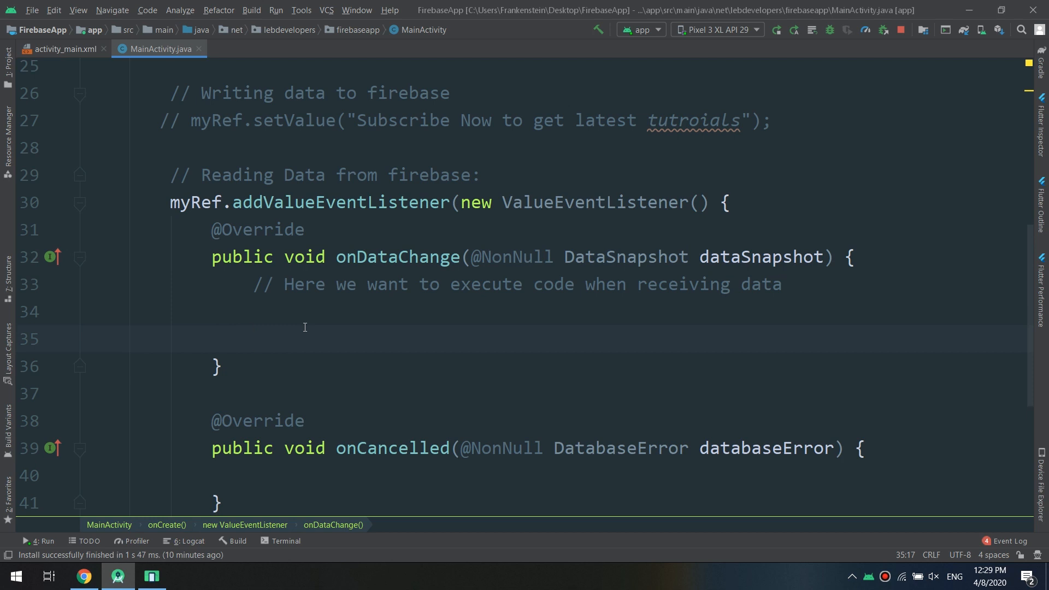
{"action": "left_click", "coordinate": [253, 339]}
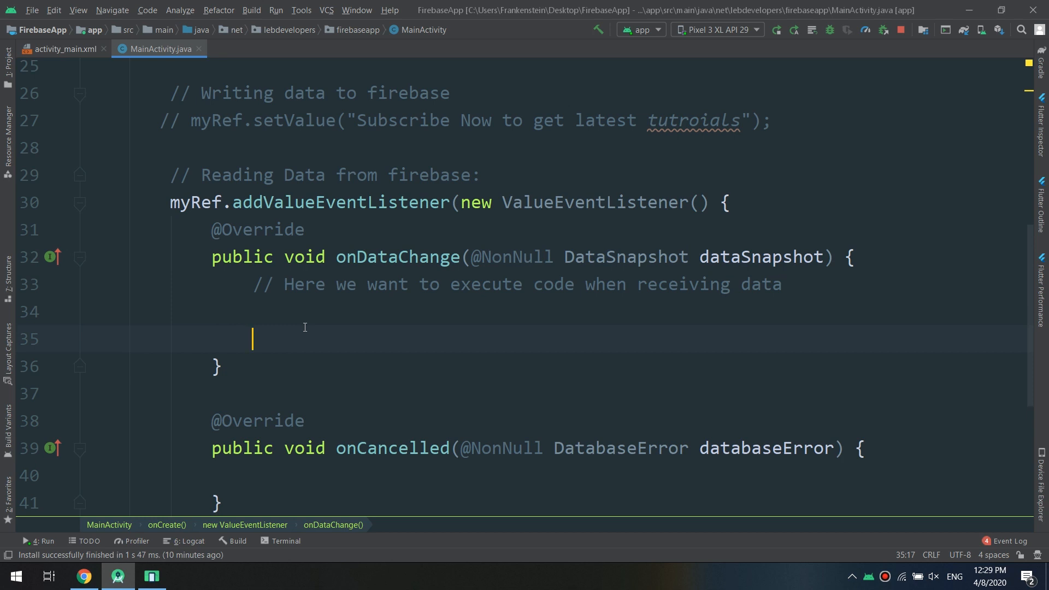
Write String s = (String) dataSnapshot.getValue(); using autocomplete and the cast quick fix.
{"action": "type", "text": "data"}
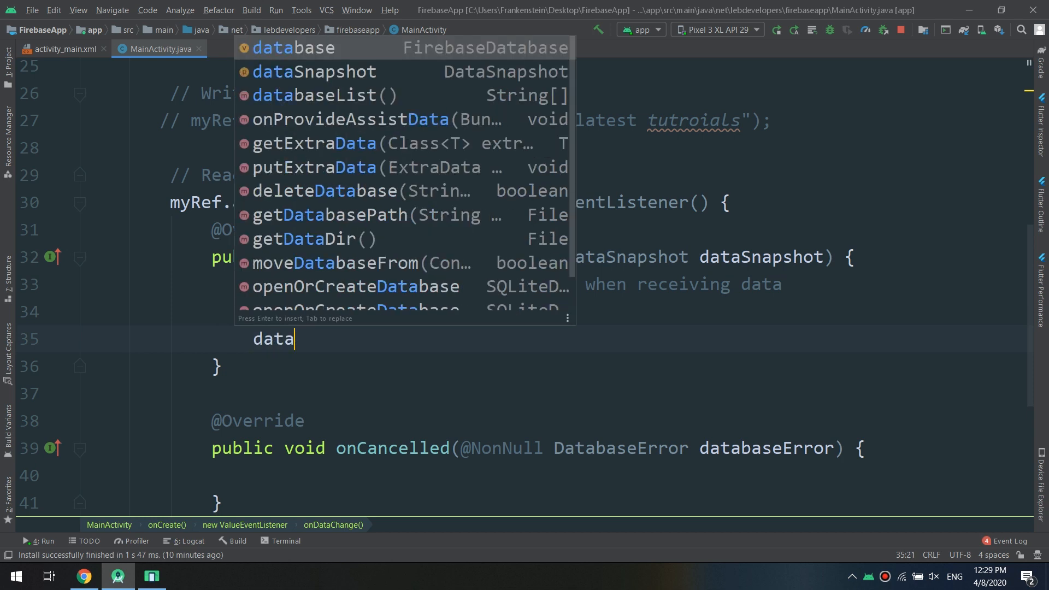
{"action": "left_click", "coordinate": [313, 72]}
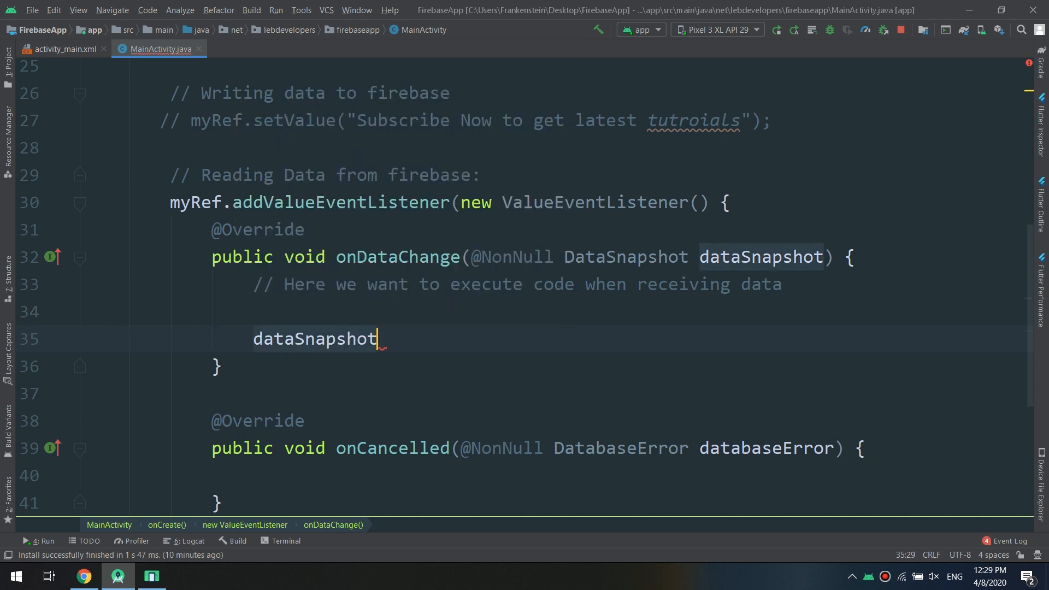
{"action": "type", "text": ".get"}
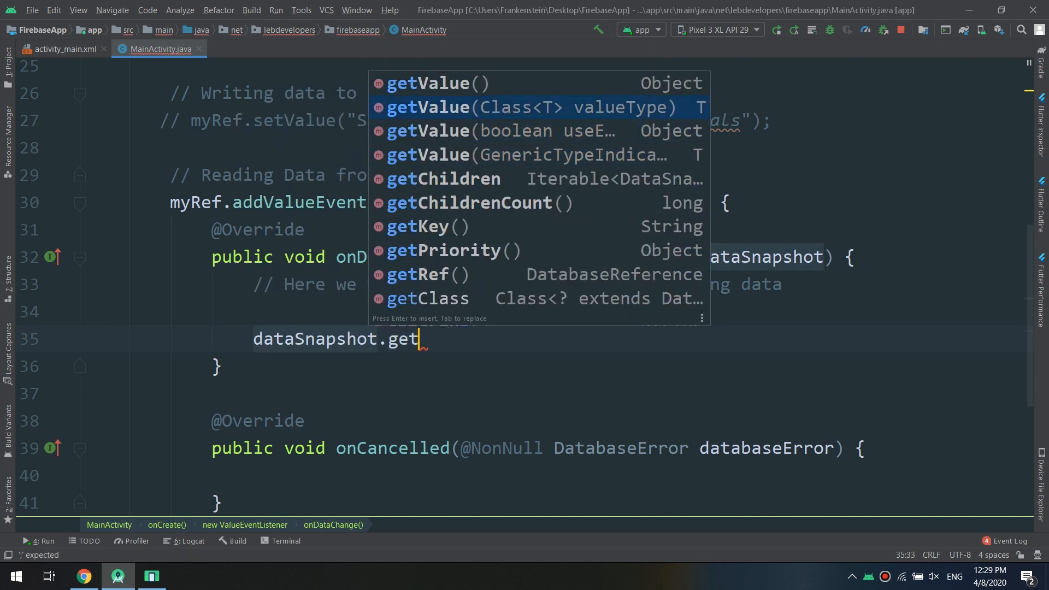
{"action": "left_click", "coordinate": [425, 83]}
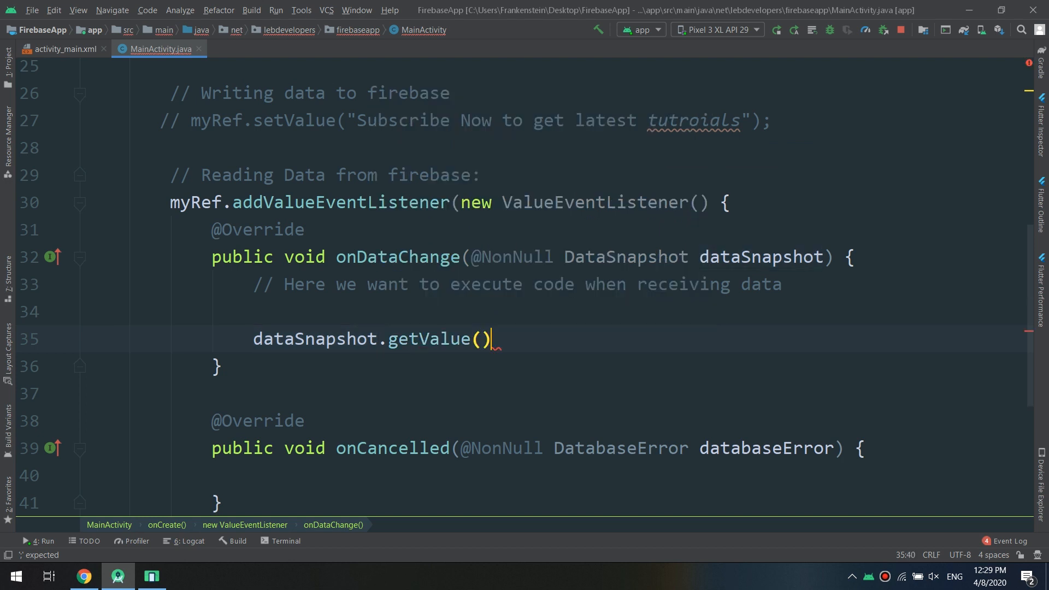
{"action": "type", "text": ";"}
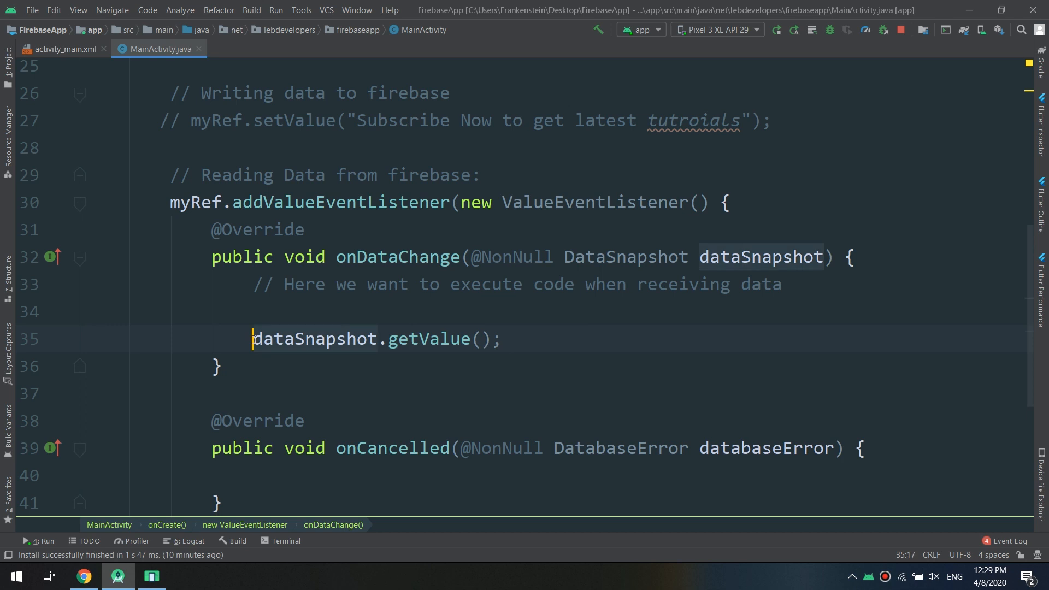
{"action": "type", "text": "String s"}
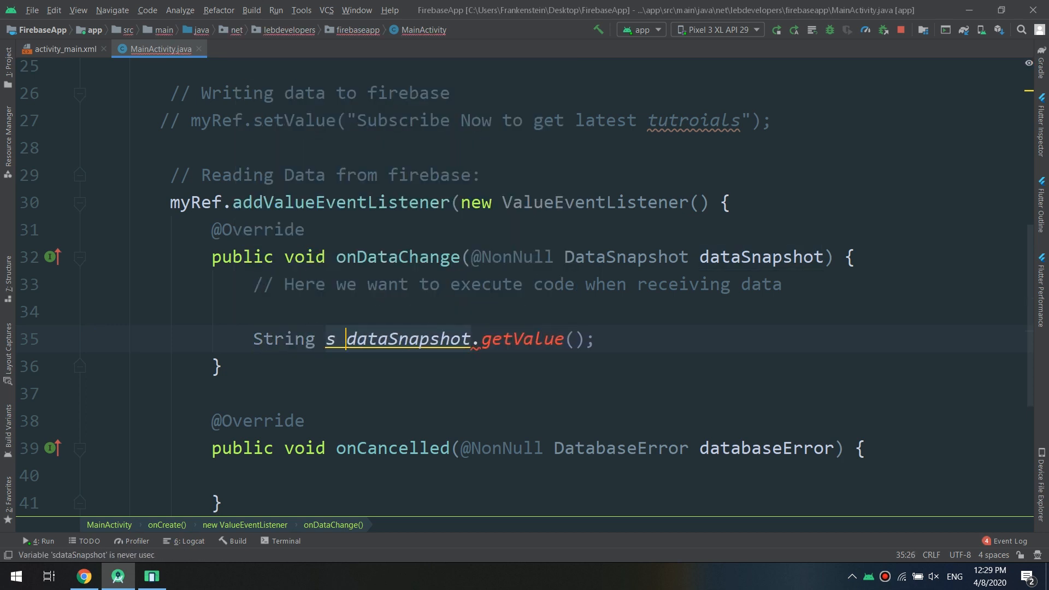
{"action": "type", "text": "="}
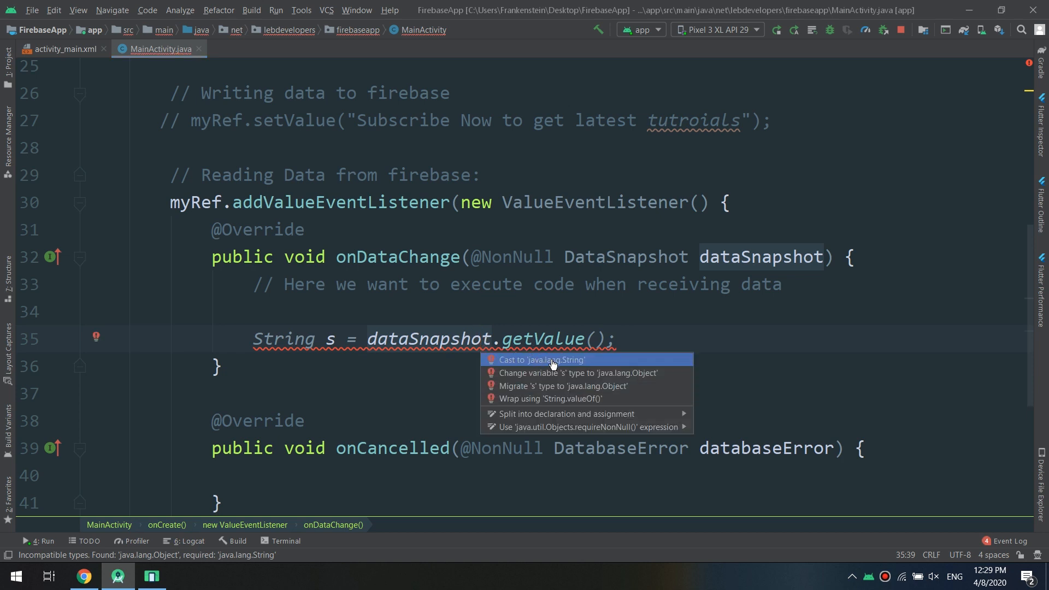
{"action": "left_click", "coordinate": [542, 360]}
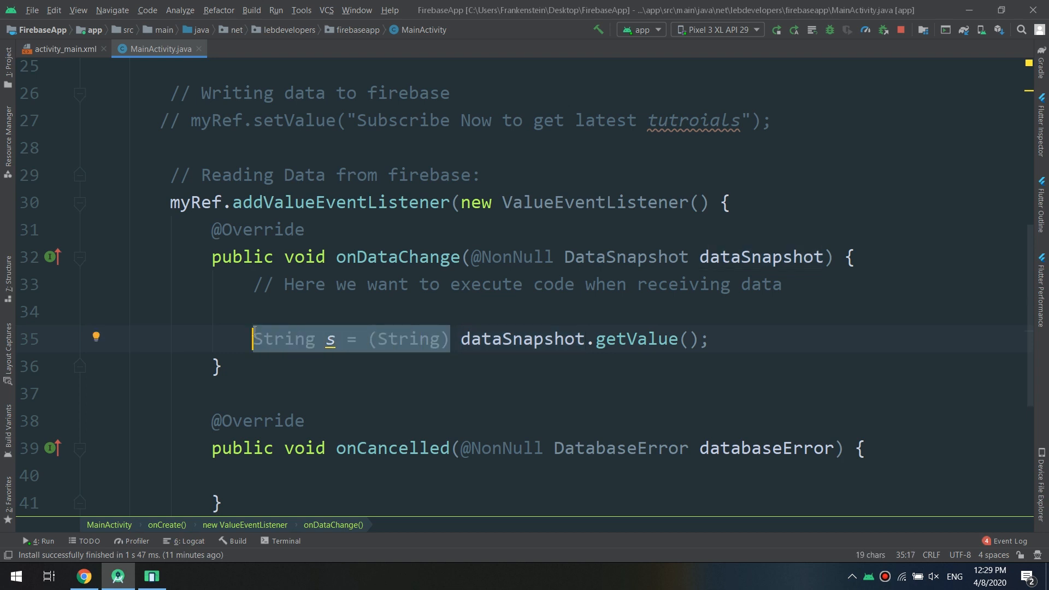
{"action": "mouse_move", "coordinate": [794, 329]}
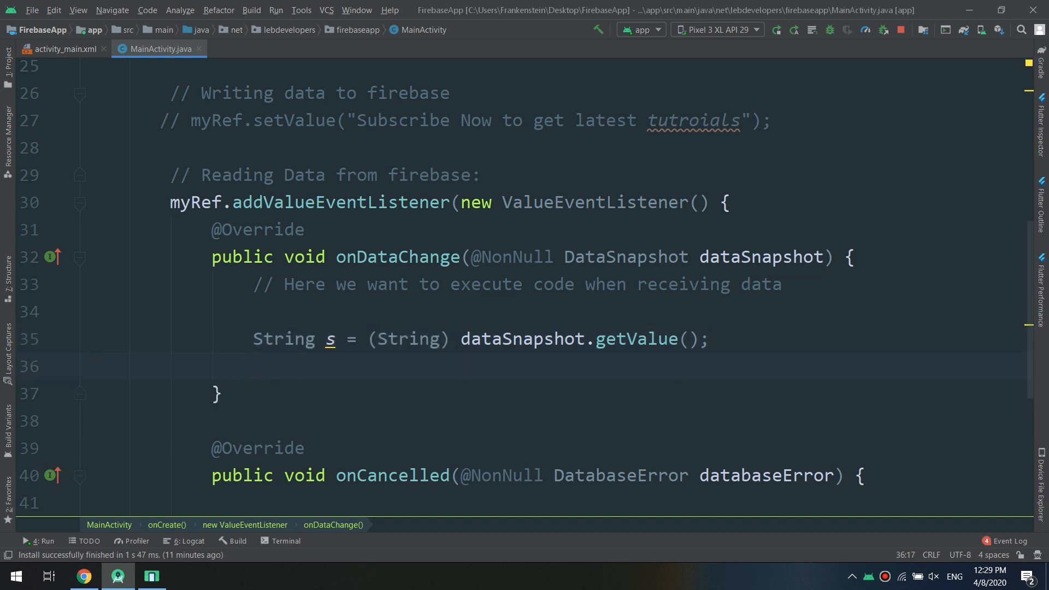
Declare a TextView textView field and assign it findViewById(R.id.textviewy) in onCreate.
{"action": "scroll", "scroll_direction": "up", "scroll_amount": 3}
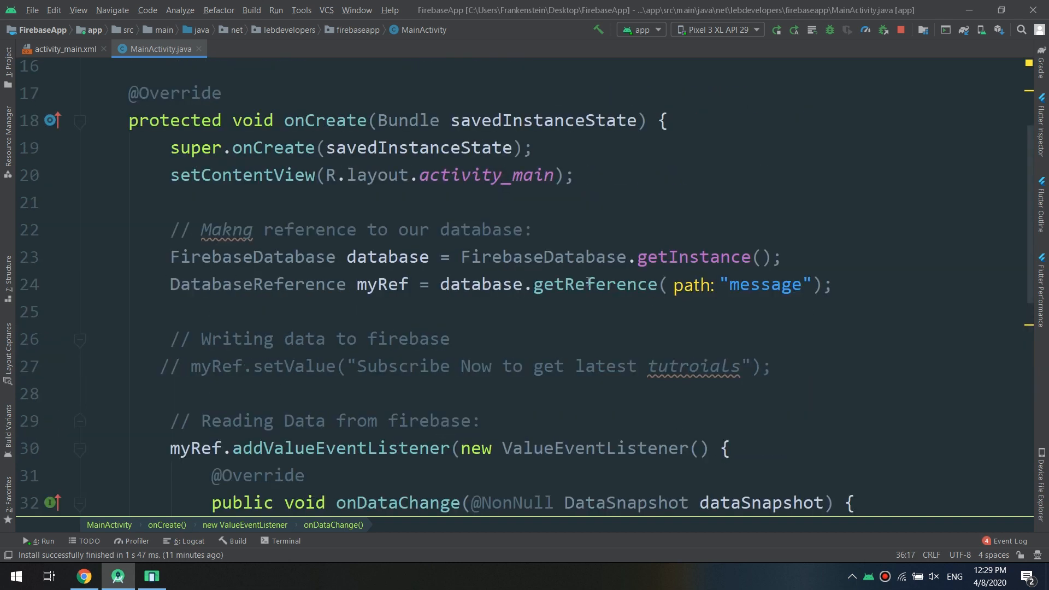
{"action": "scroll", "scroll_direction": "up", "scroll_amount": 3}
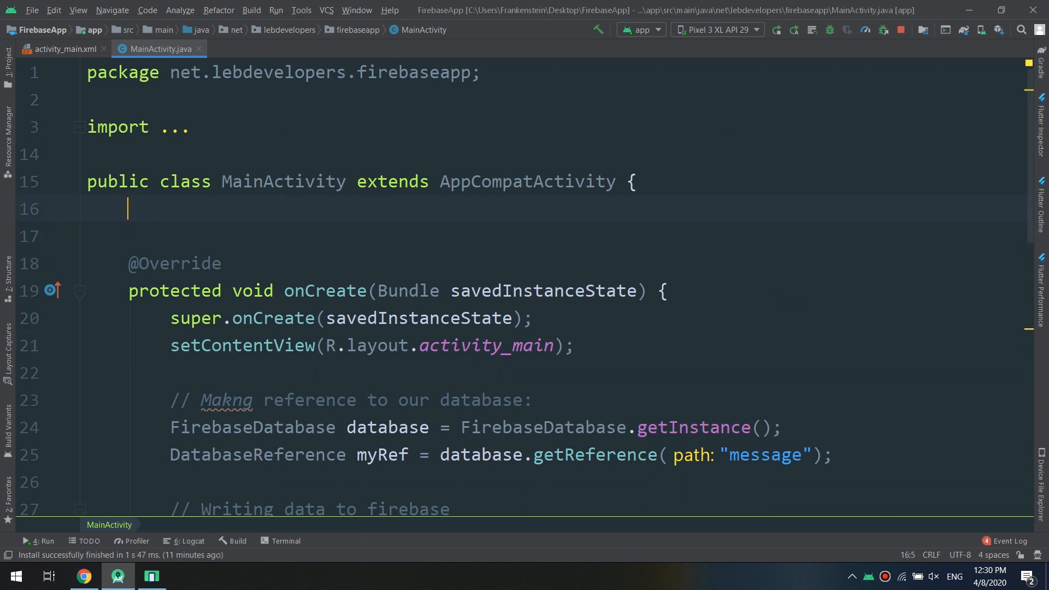
{"action": "type", "text": "Text"}
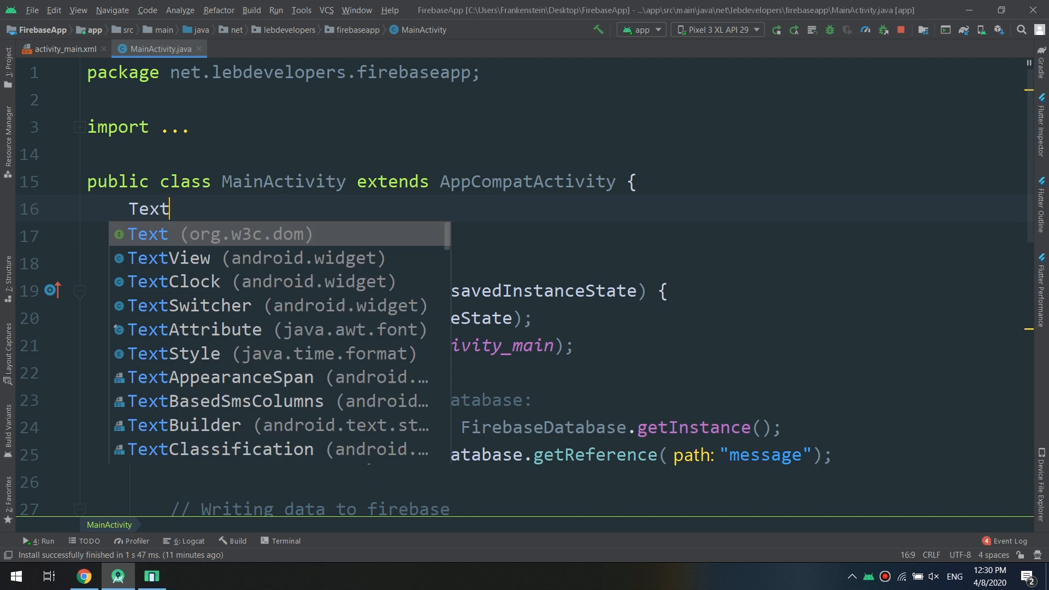
{"action": "type", "text": "View textView"}
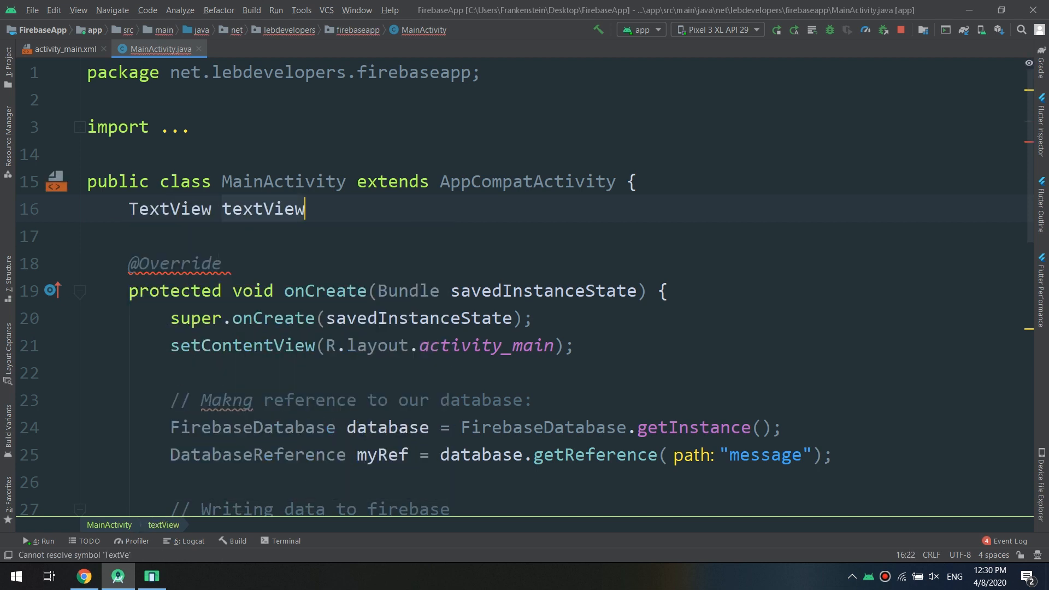
{"action": "type", "text": ";"}
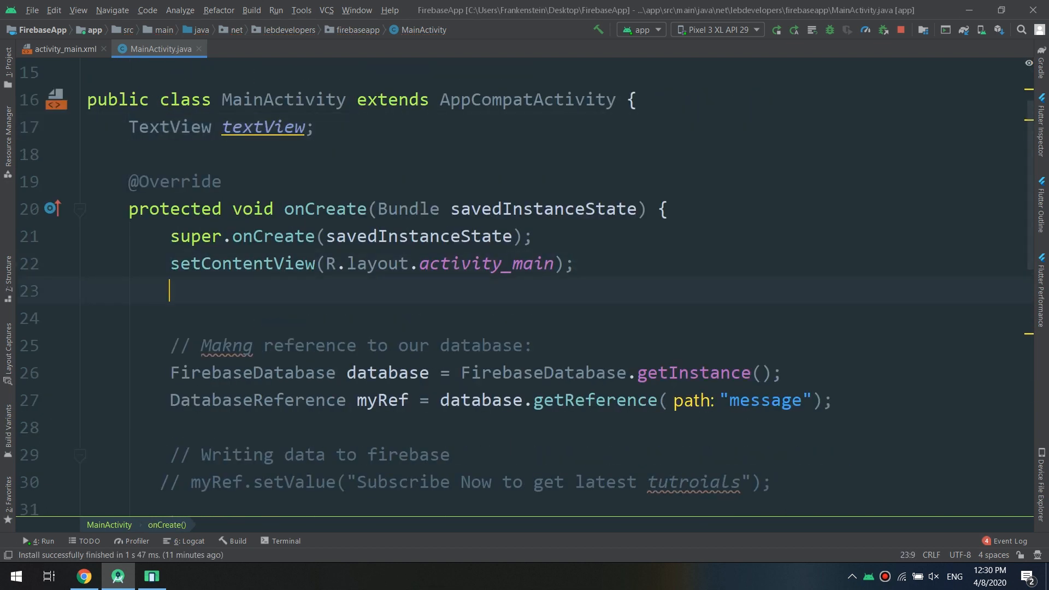
{"action": "type", "text": "textView = findViewById("}
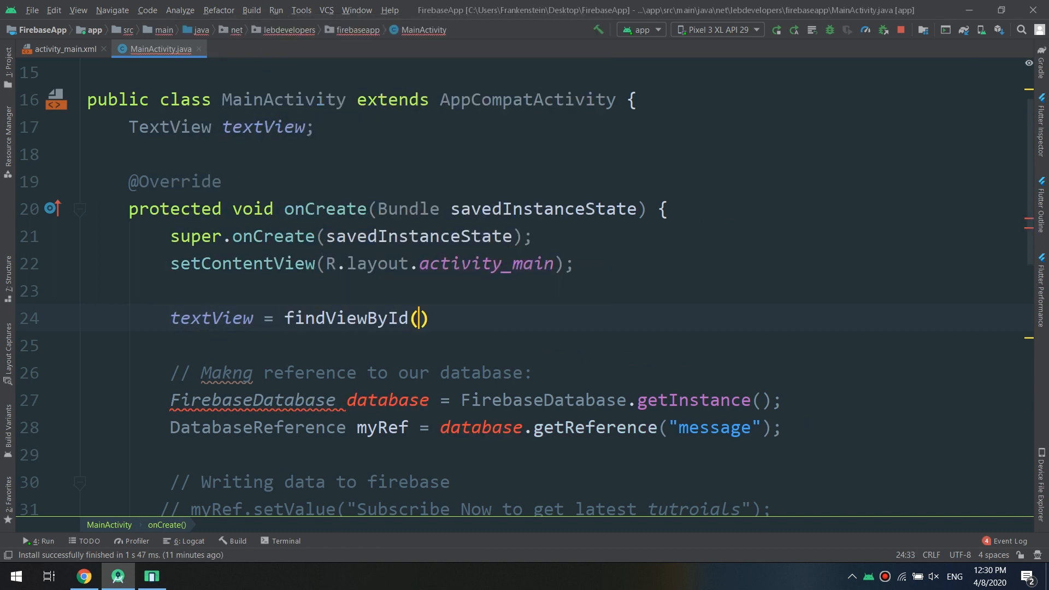
{"action": "type", "text": "R.id.textviewy"}
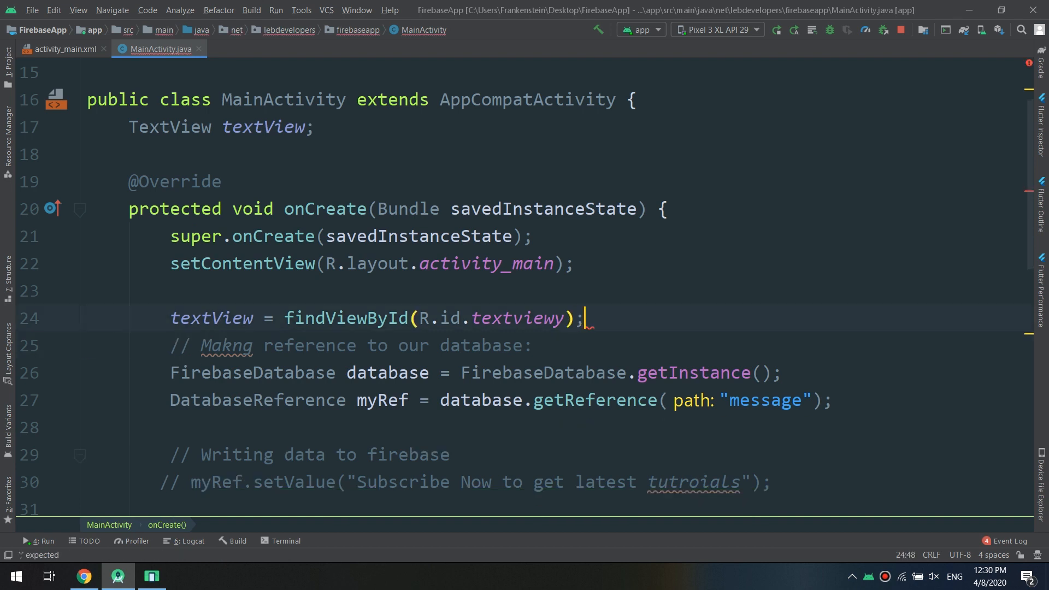
Add textView.setText(s); beneath the String s line in onDataChange.
{"action": "scroll", "scroll_direction": "down", "scroll_amount": 3}
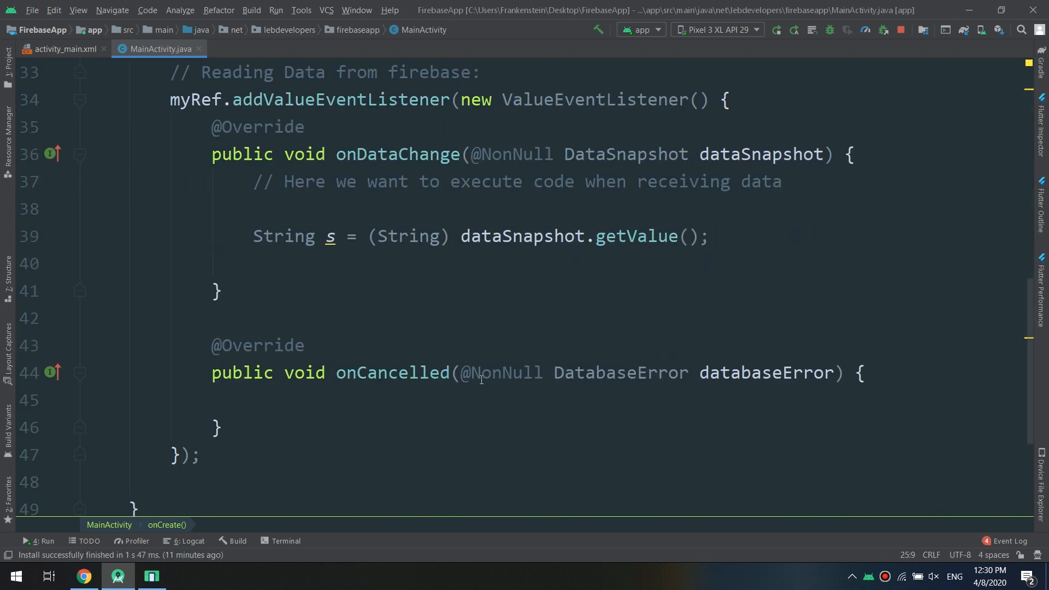
{"action": "type", "text": "textView.setText(dataSnapshot);"}
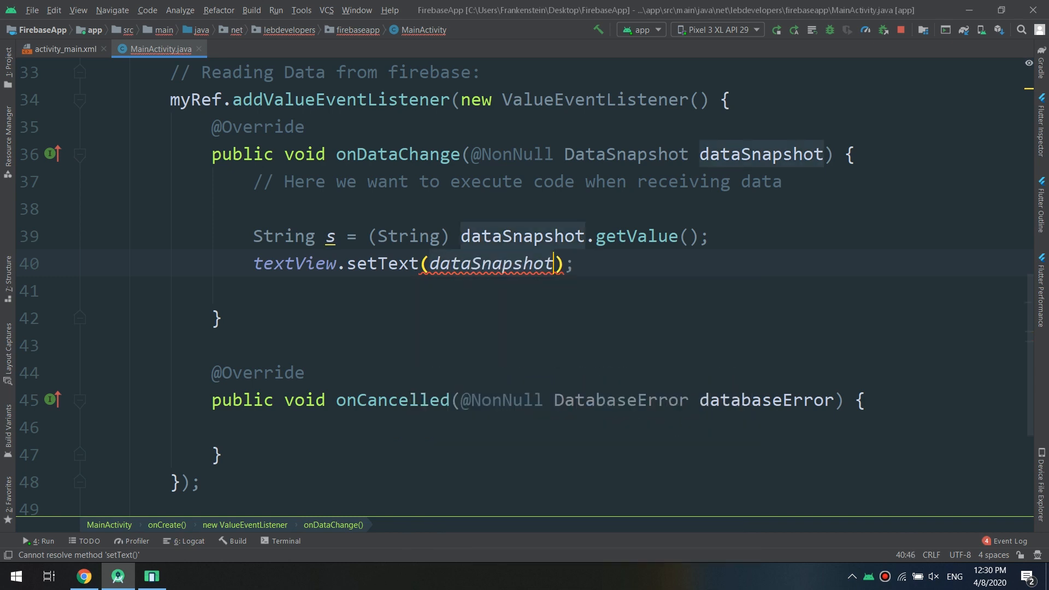
{"action": "type", "text": ".get"}
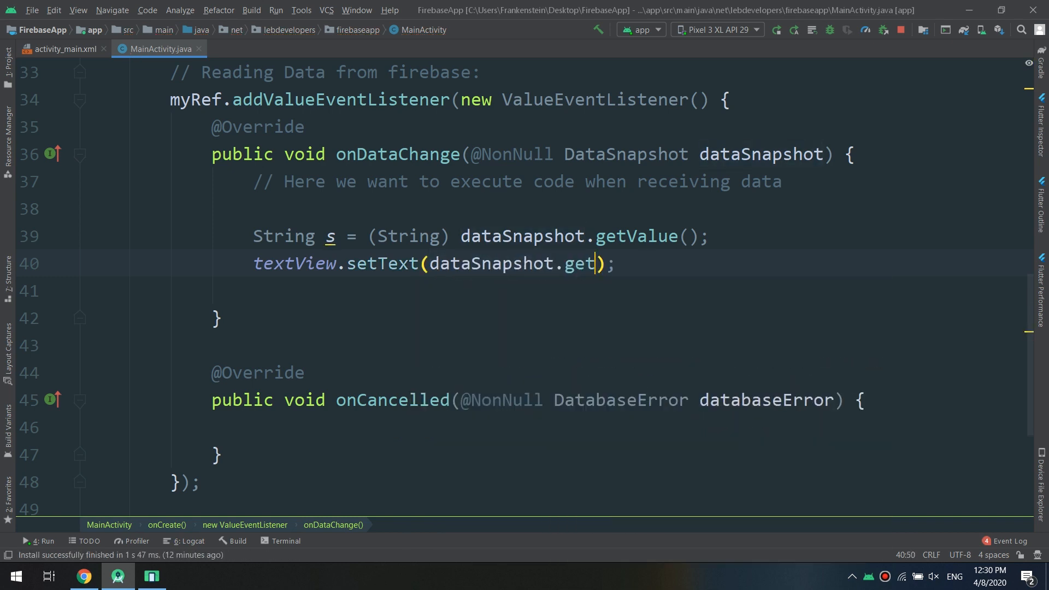
{"action": "type", "text": "Value()"}
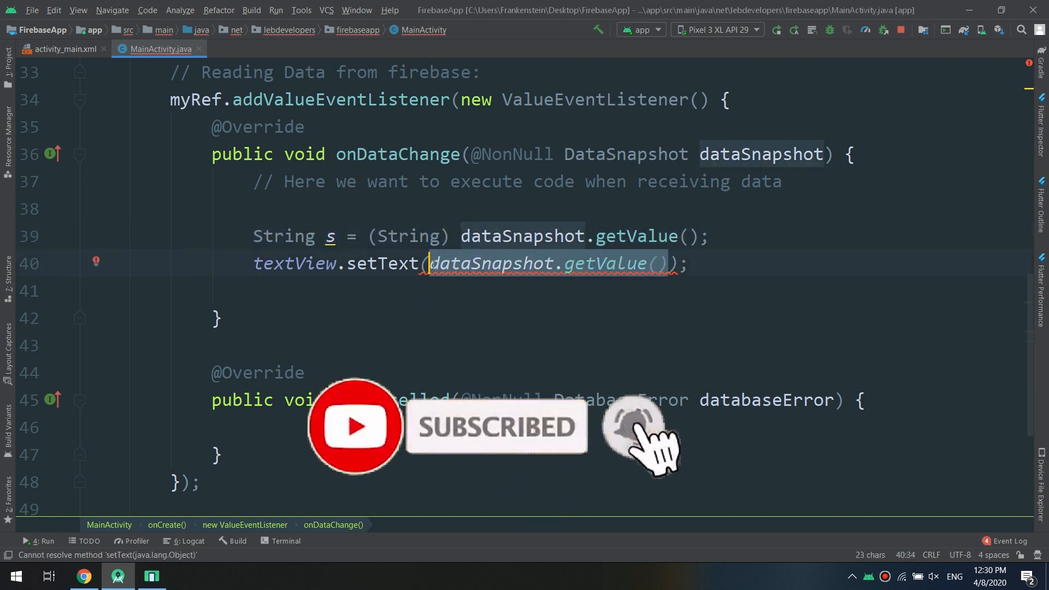
{"action": "type", "text": "s"}
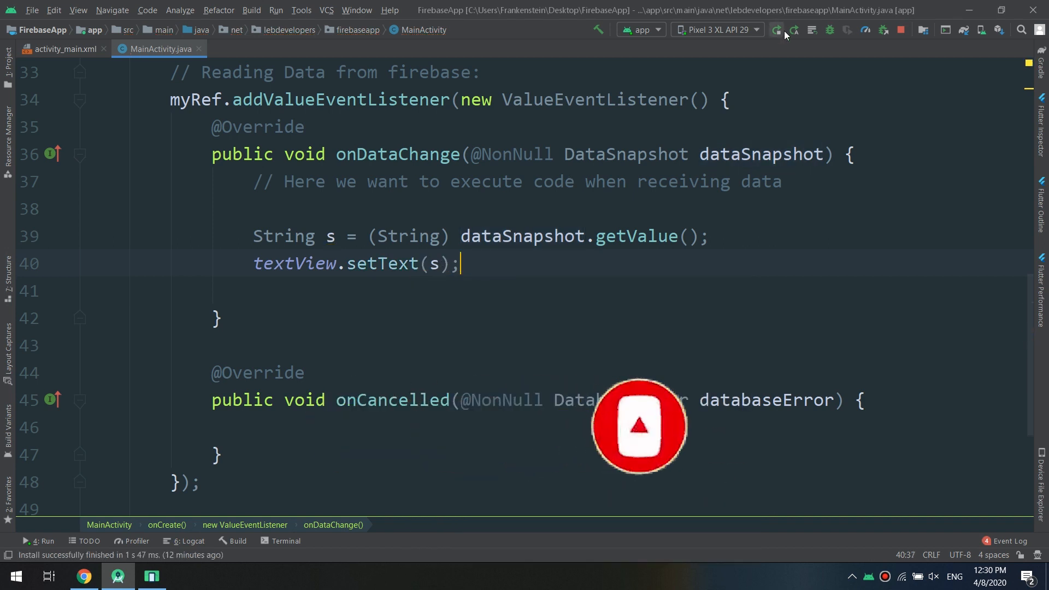
Pass ""+s to setText, reinstall the app, and return to the Firebase console.
{"action": "left_click", "coordinate": [775, 29]}
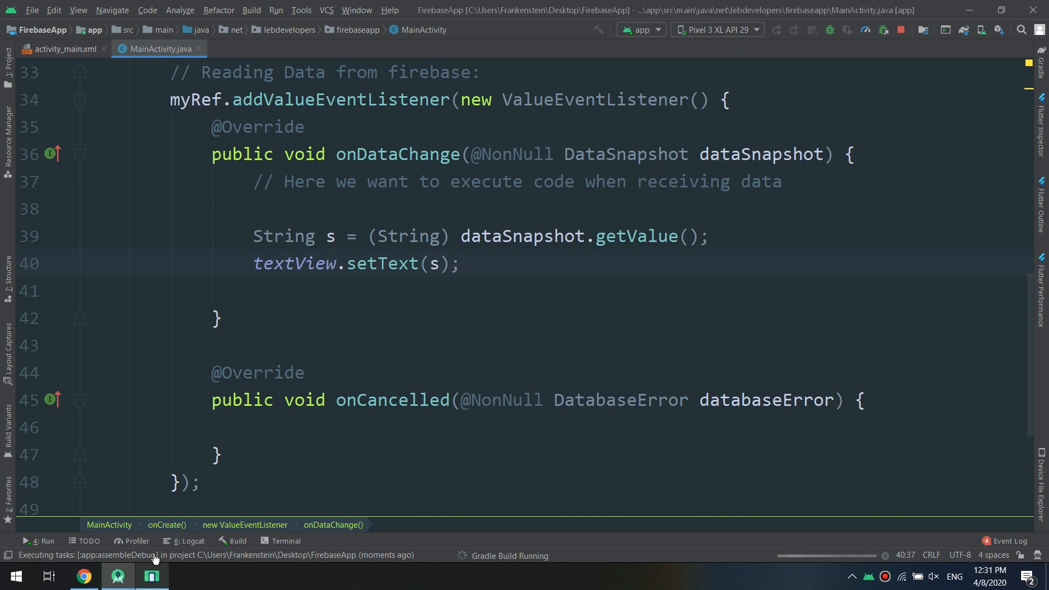
{"action": "left_click", "coordinate": [82, 576]}
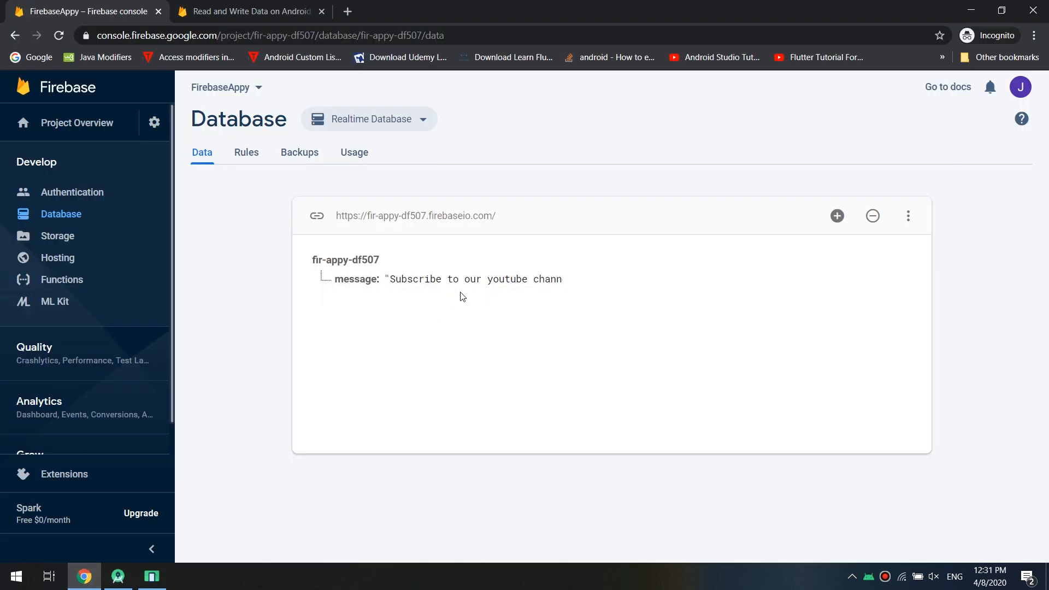
{"action": "left_click", "coordinate": [472, 280]}
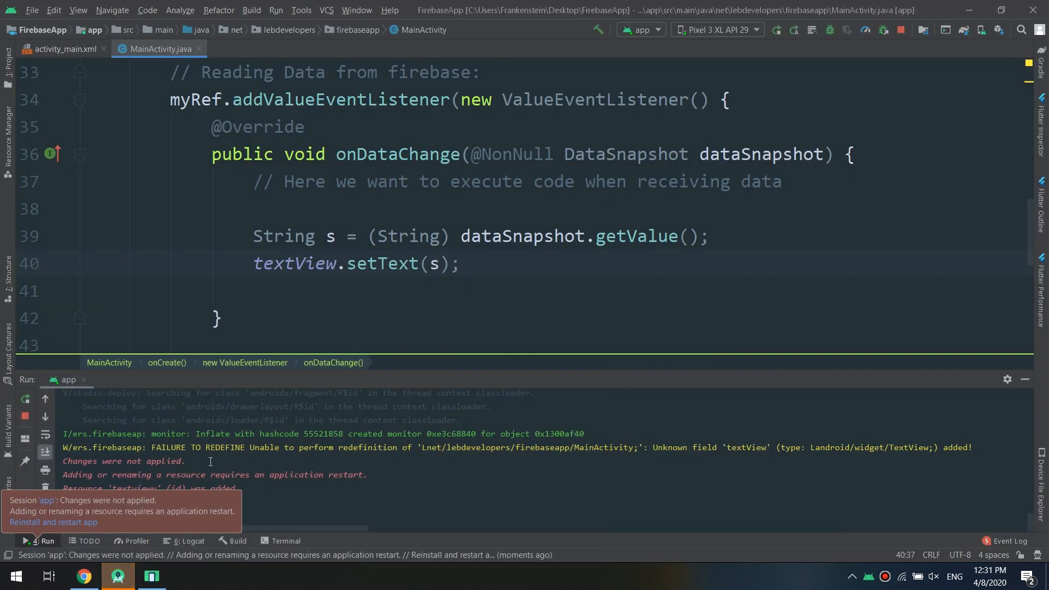
{"action": "mouse_move", "coordinate": [505, 420]}
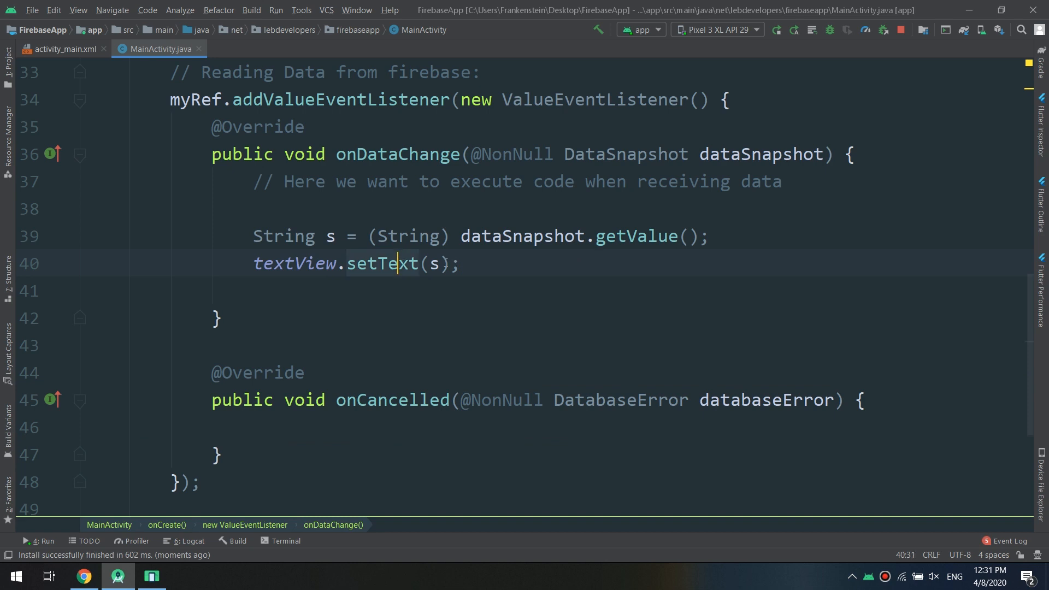
{"action": "type", "text": "\"\"+"}
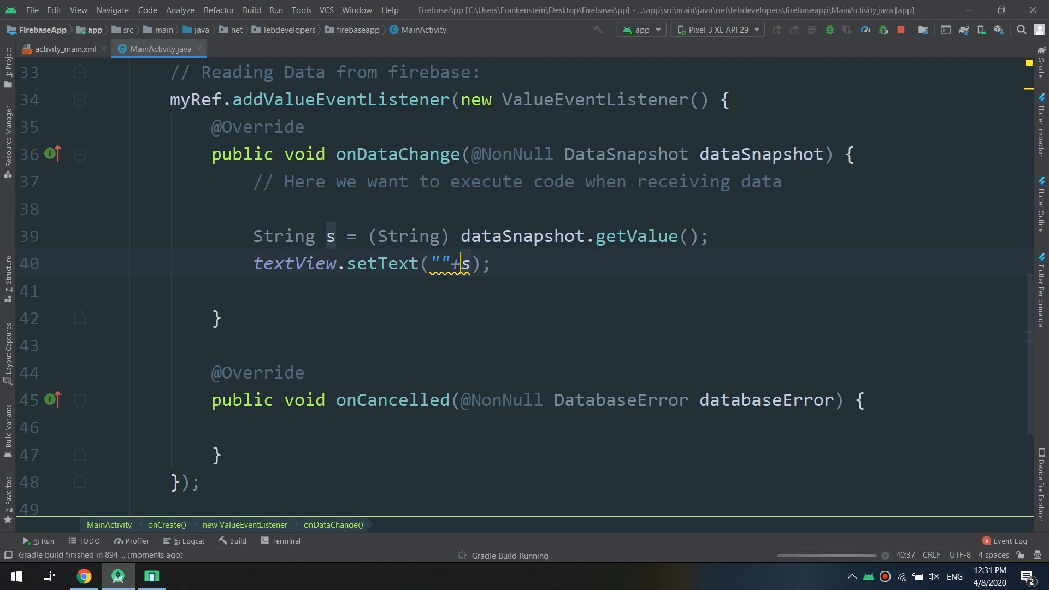
{"action": "left_click", "coordinate": [83, 576]}
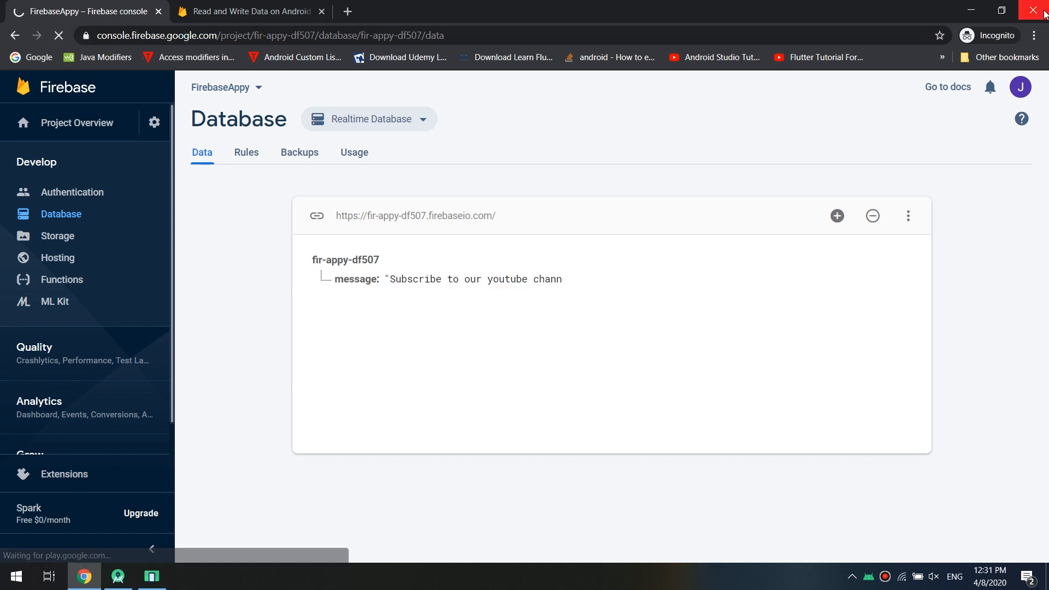
Reload the Realtime Database data and show the emulator displaying 'Subscribe to our youtube channel'.
{"action": "left_click", "coordinate": [1036, 36]}
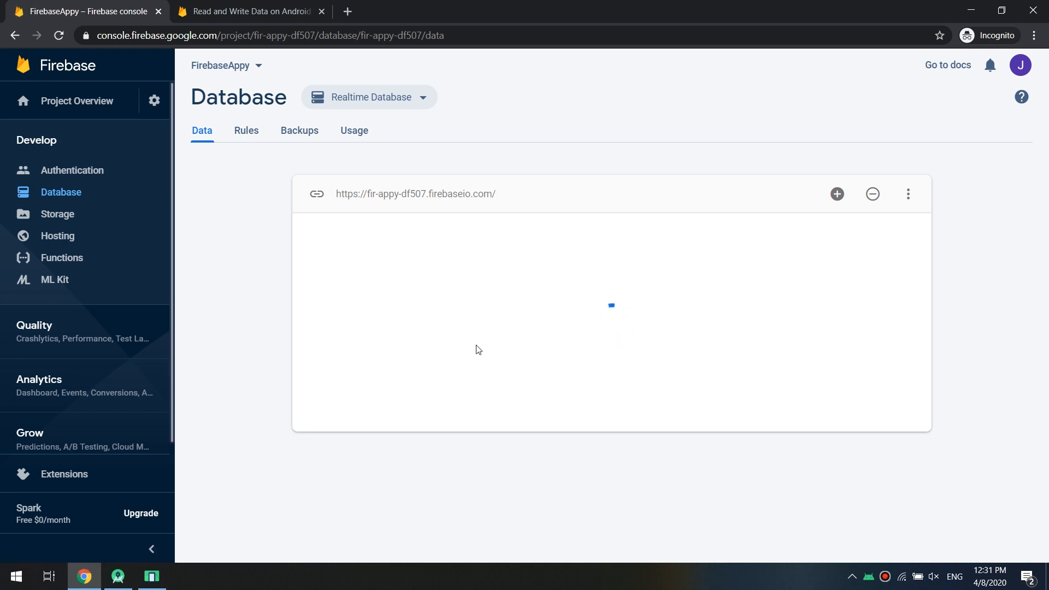
{"action": "mouse_move", "coordinate": [557, 249]}
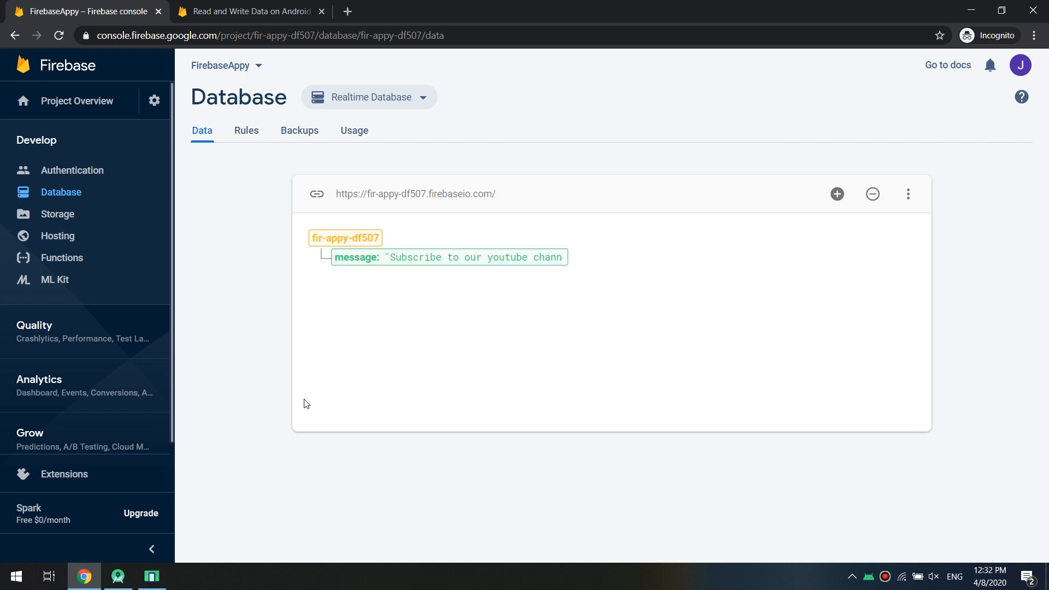
{"action": "left_click", "coordinate": [285, 304]}
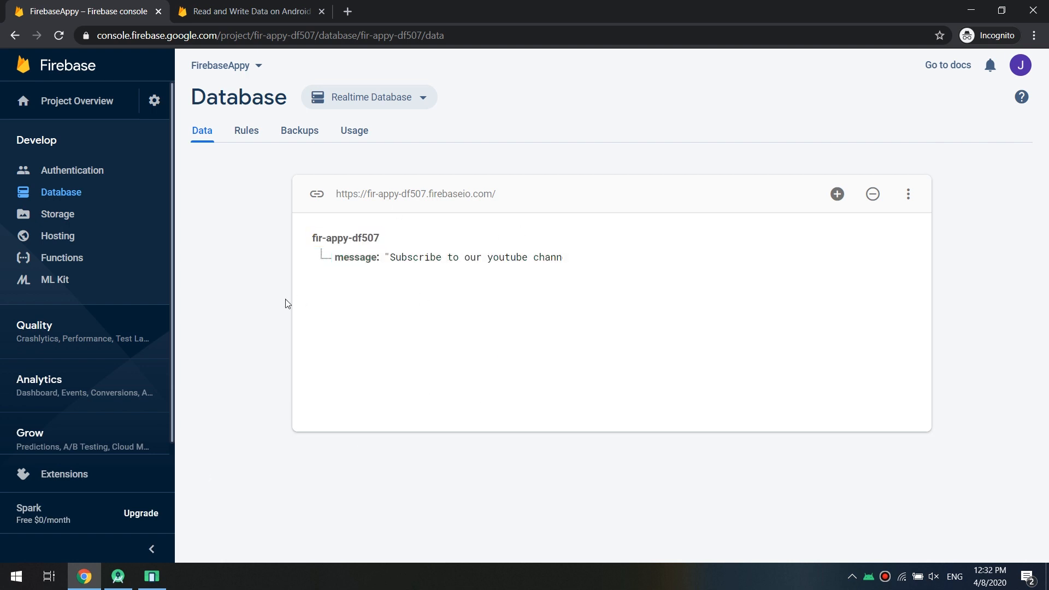
{"action": "left_click", "coordinate": [152, 576]}
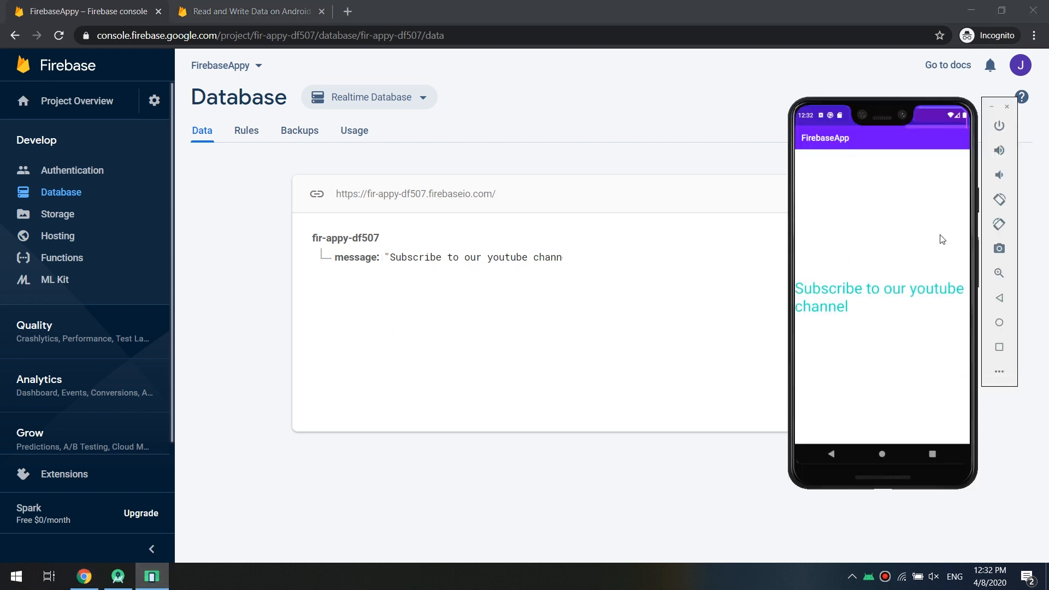
{"action": "left_click", "coordinate": [151, 576]}
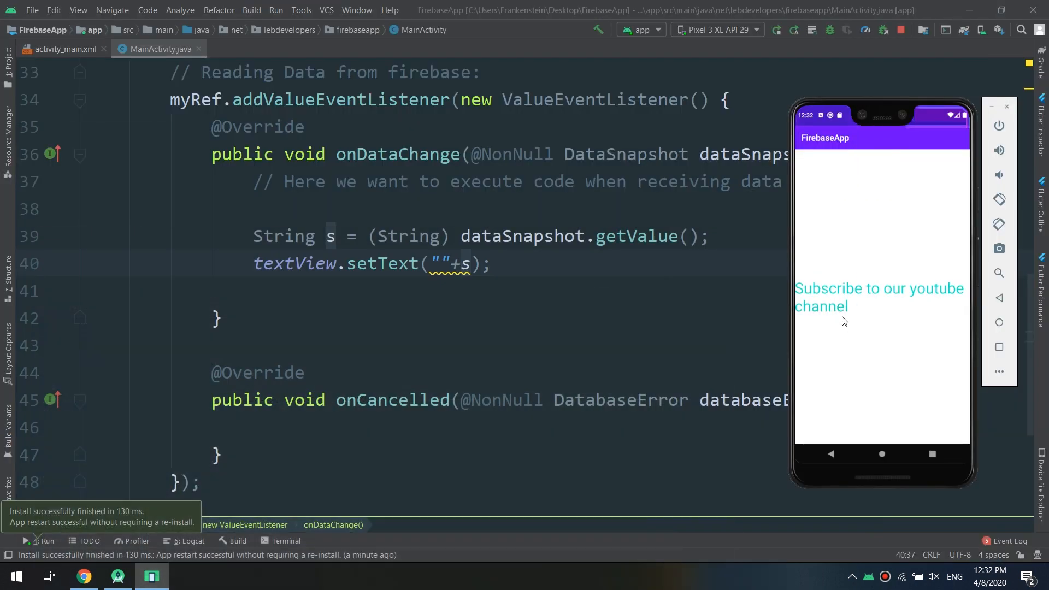
{"action": "mouse_move", "coordinate": [821, 327]}
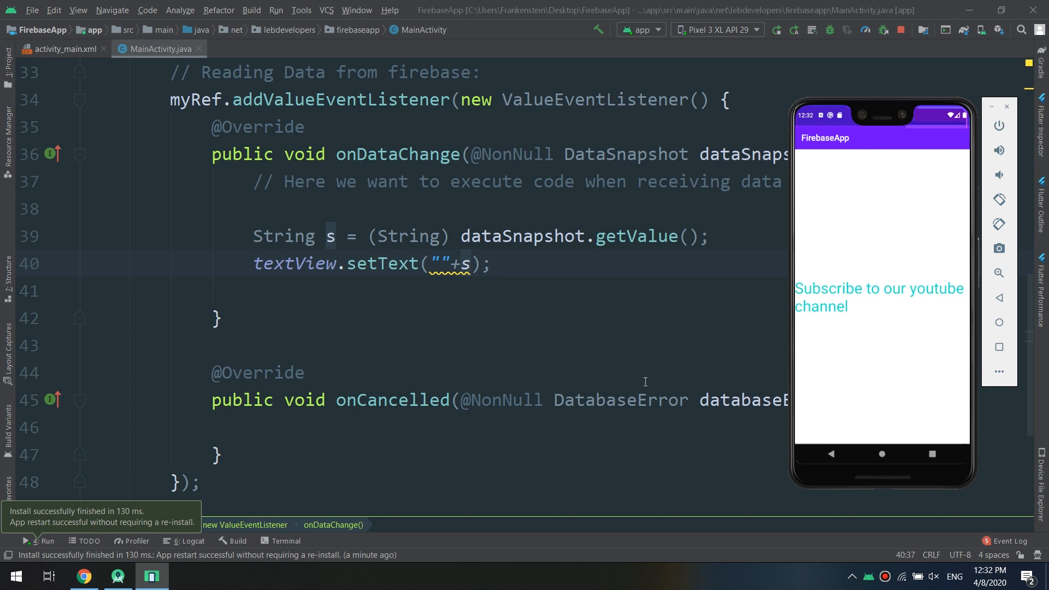
Beside the emulator, overwrite the Firebase message value, typing 'Hello Friends! Subscrib'.
{"action": "left_click", "coordinate": [83, 576]}
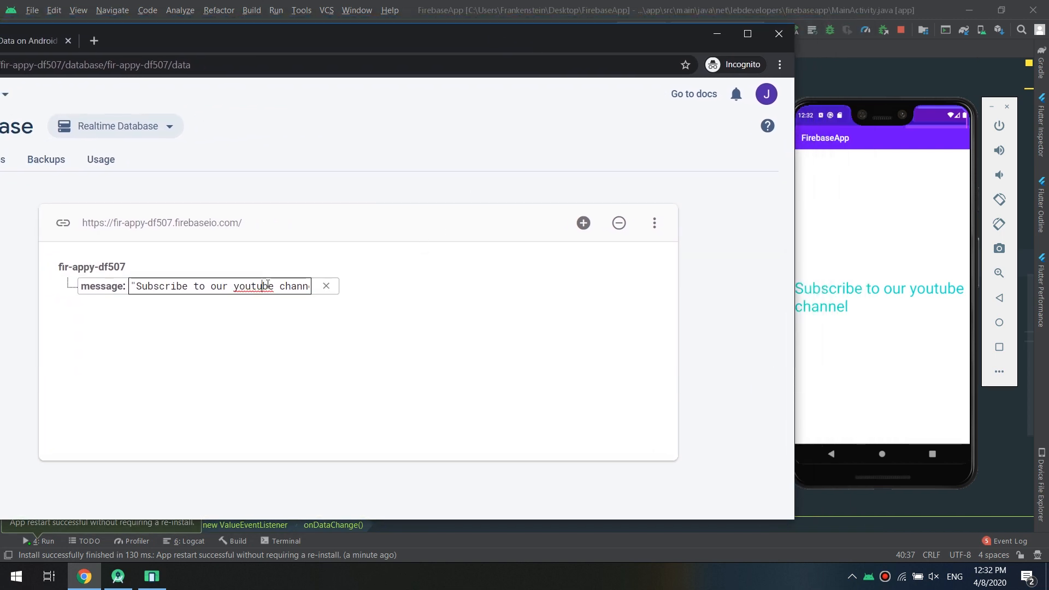
{"action": "triple_click", "coordinate": [220, 286]}
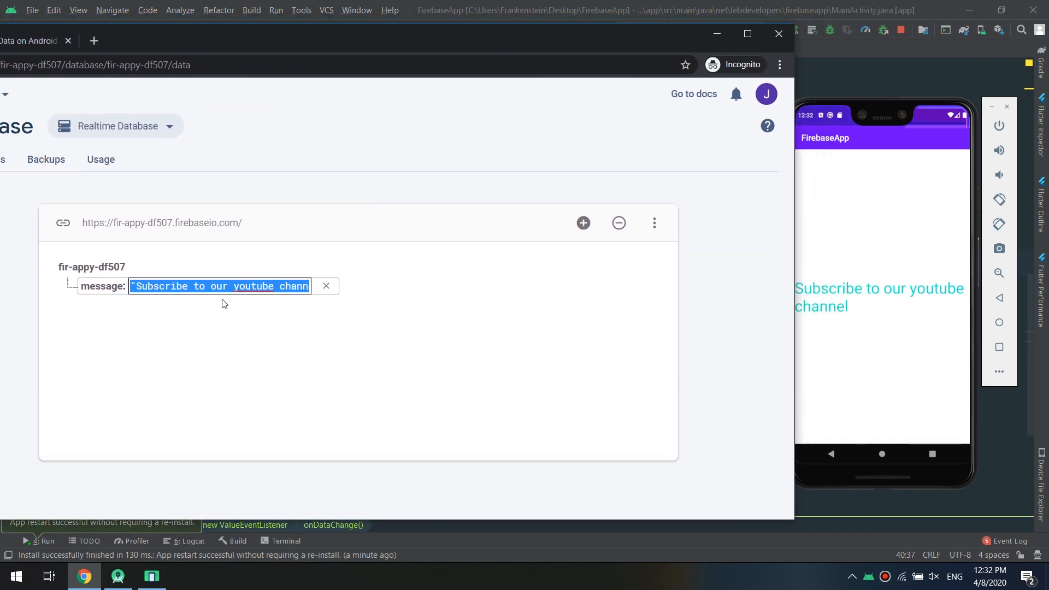
{"action": "type", "text": "Hello"}
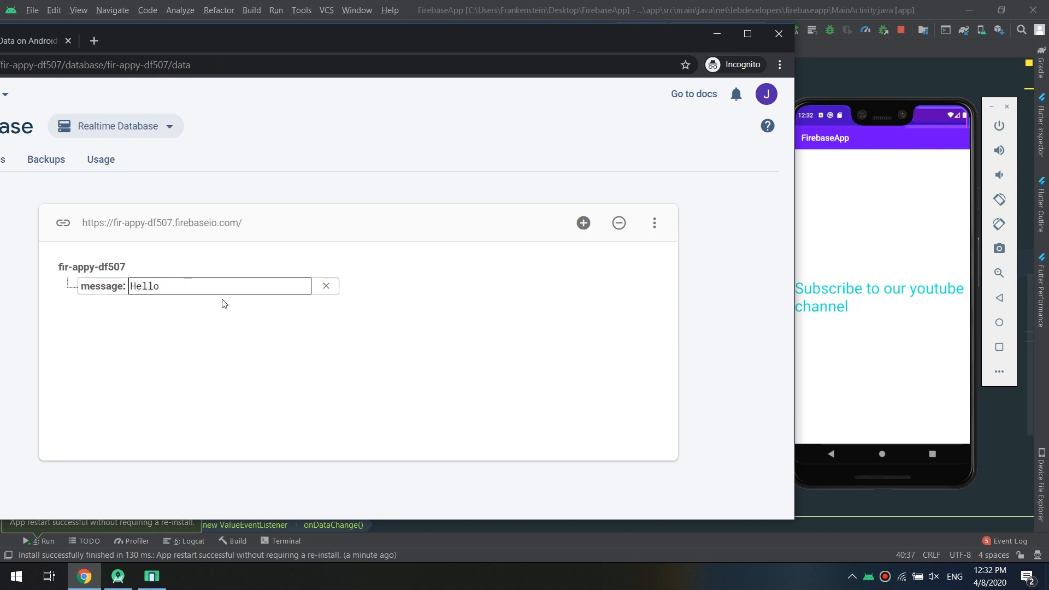
{"action": "type", "text": "Frined"}
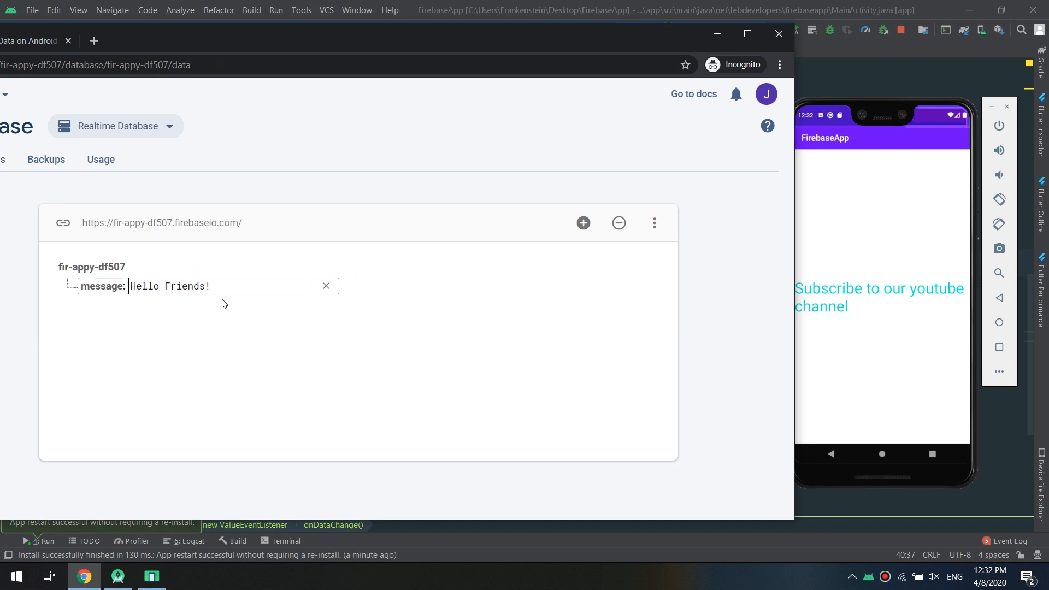
{"action": "type", "text": "Subscrib"}
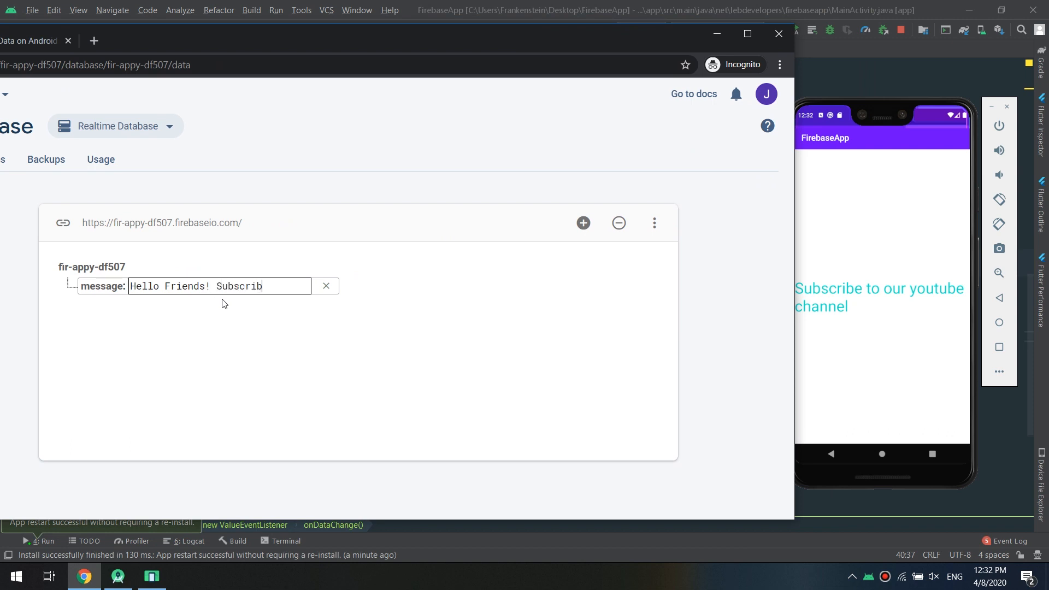